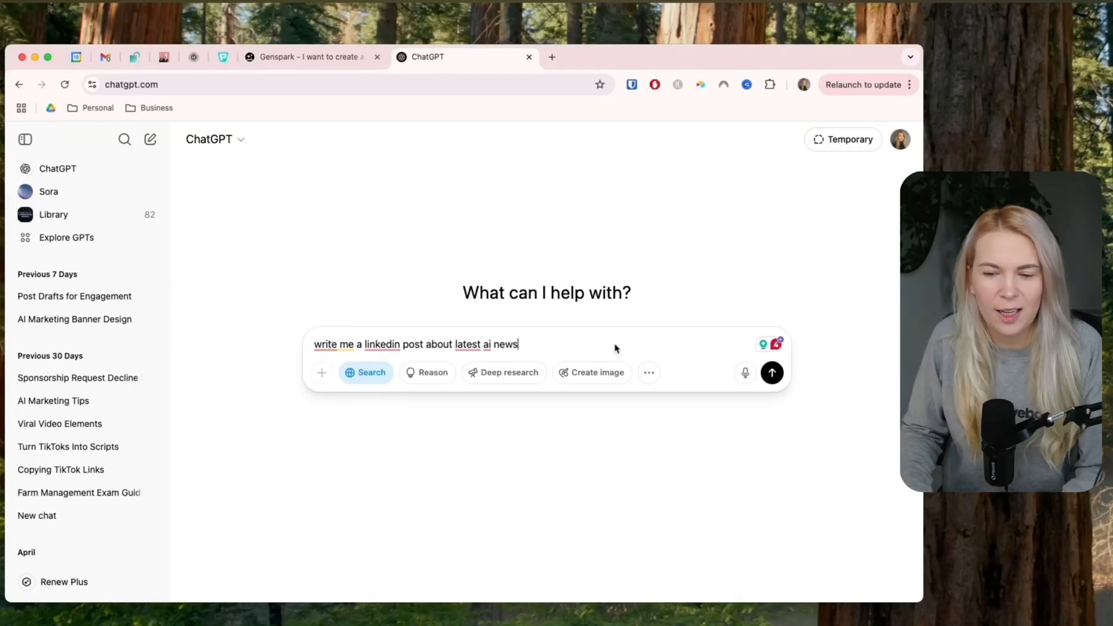
# Send the request 'write me a linkedin post about latest ai news' to ChatGPT.
pyautogui.click(771, 372)
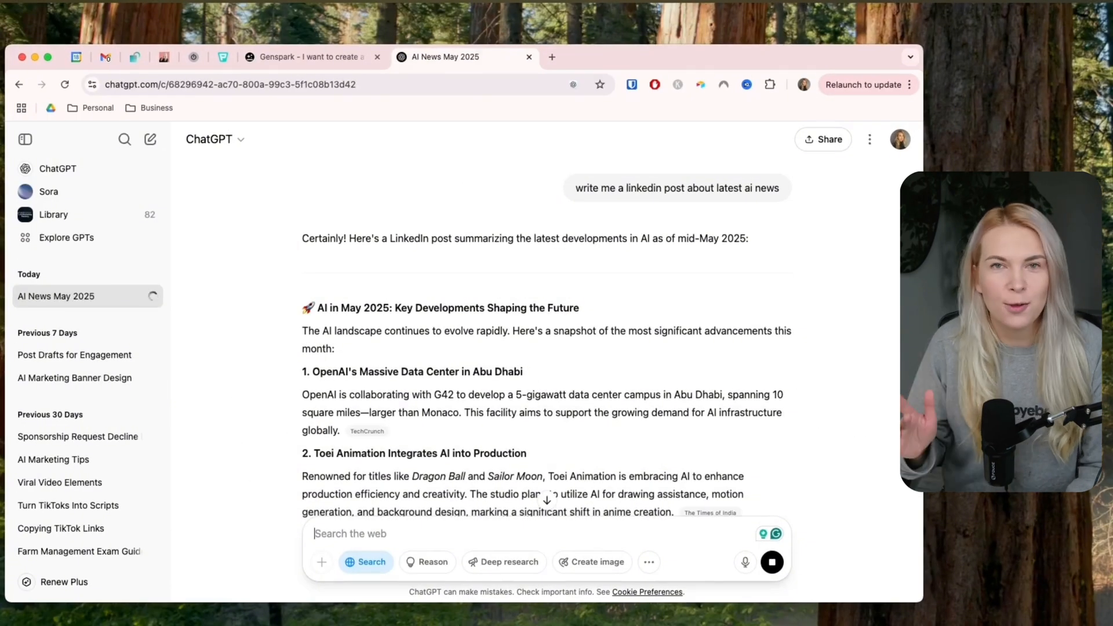
# Switch to the Genspark conversation showing the Genspark vs ChatGPT presentation preview.
pyautogui.click(311, 57)
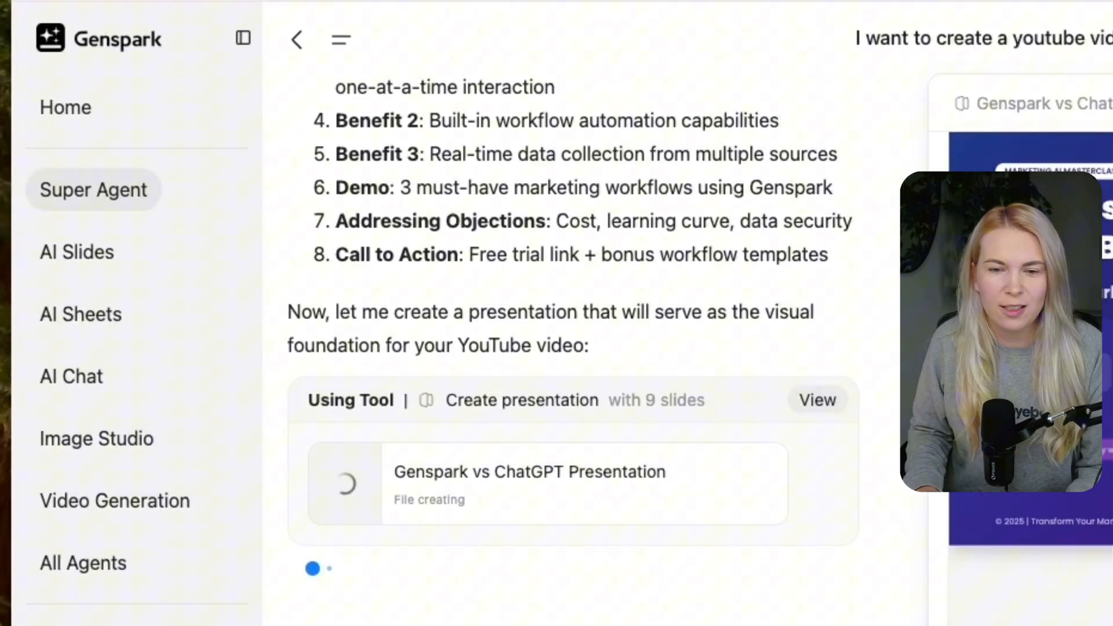
pyautogui.moveTo(594, 33)
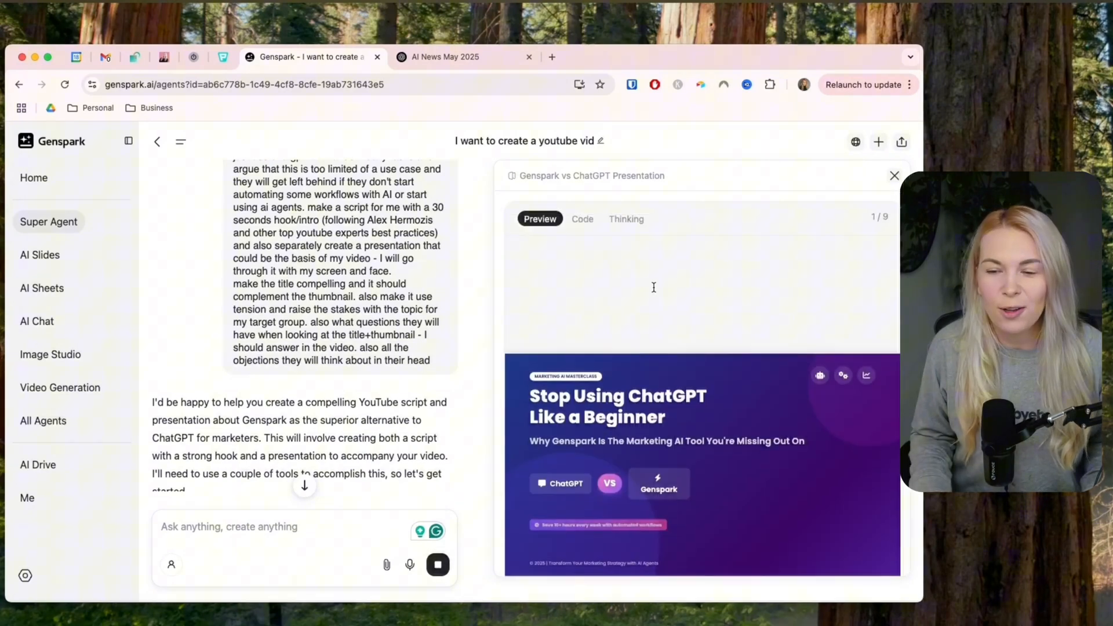
# Scroll through the Super Agent chat to read the 30-second hook script and 8-point content framework.
pyautogui.scroll(-3)
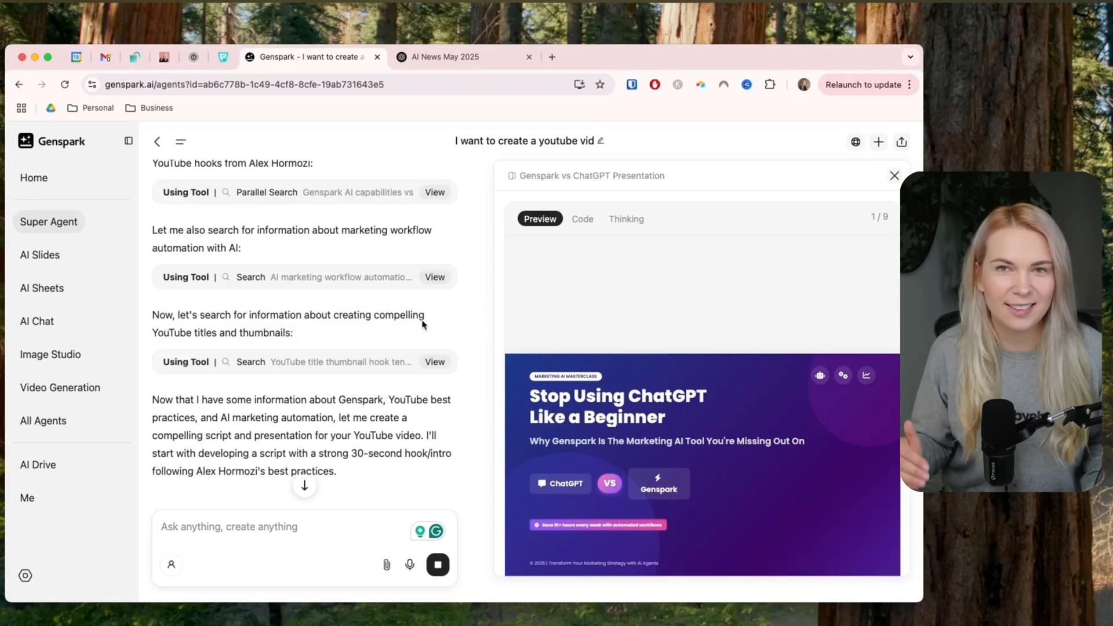
pyautogui.scroll(3)
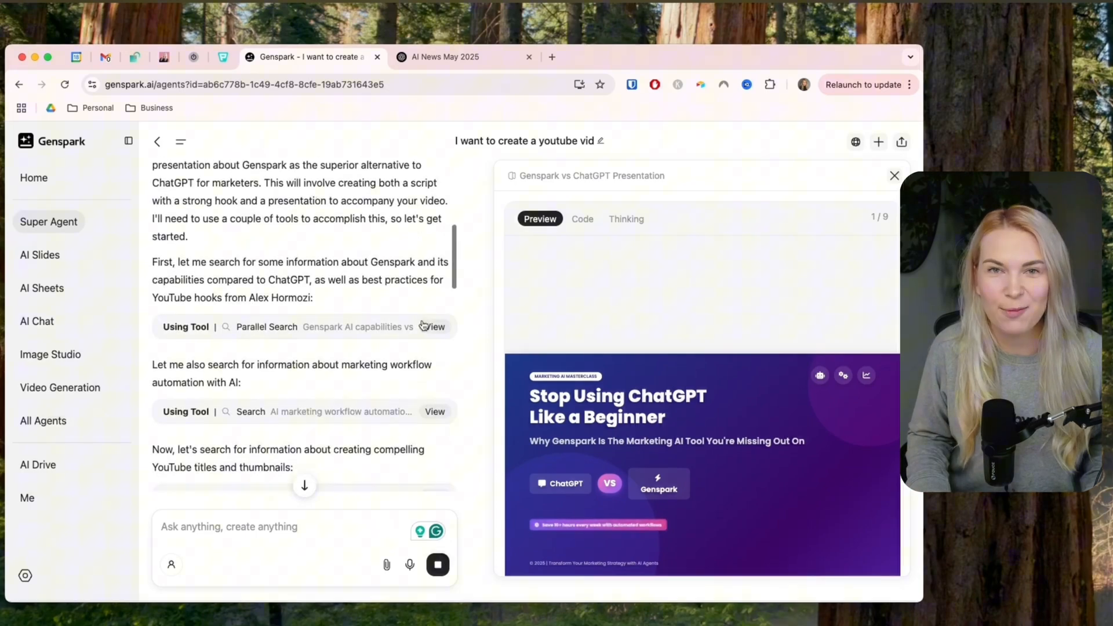
pyautogui.scroll(-3)
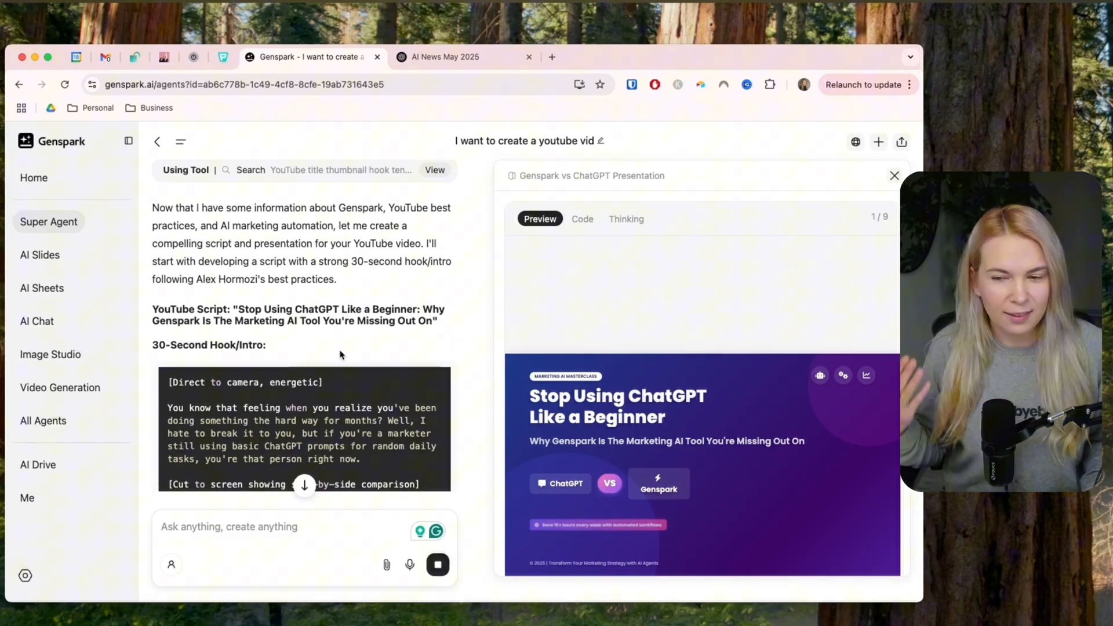
pyautogui.scroll(-3)
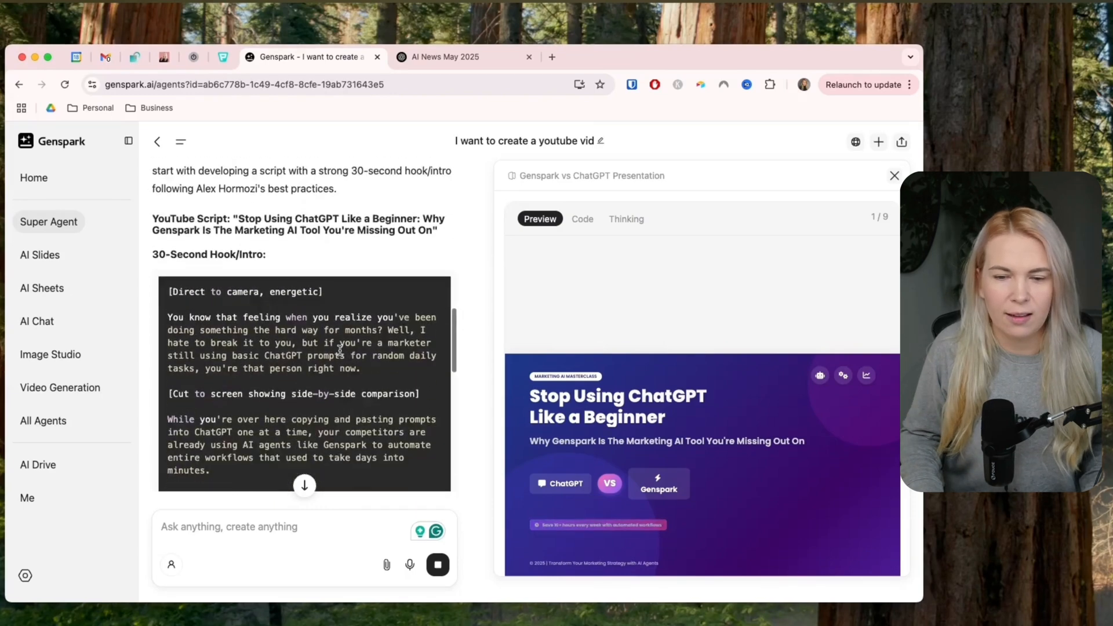
pyautogui.scroll(-3)
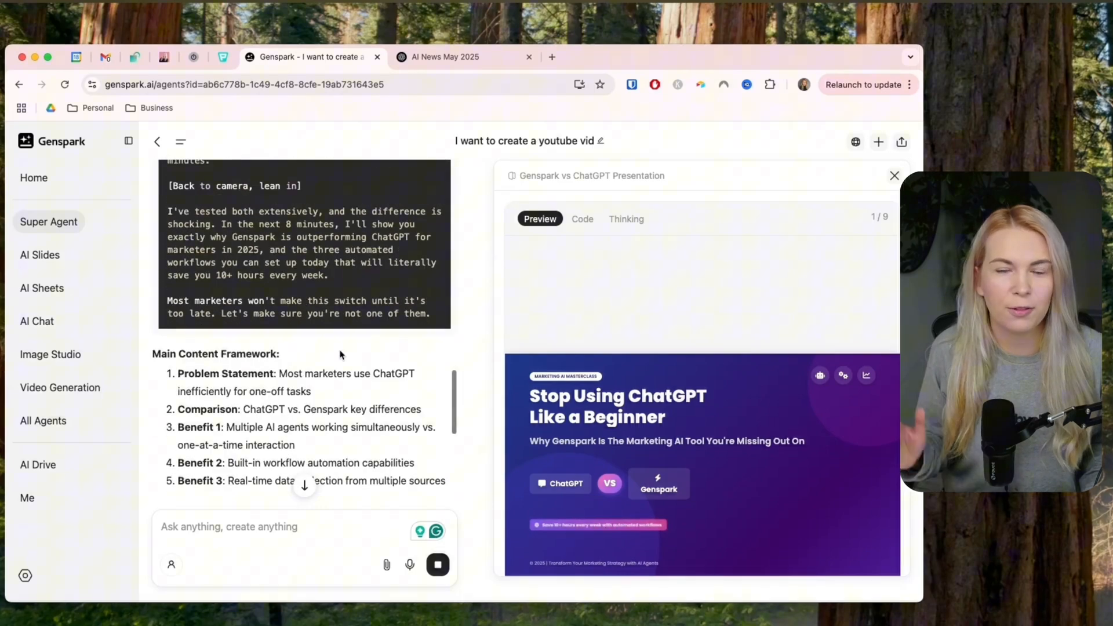
pyautogui.scroll(-3)
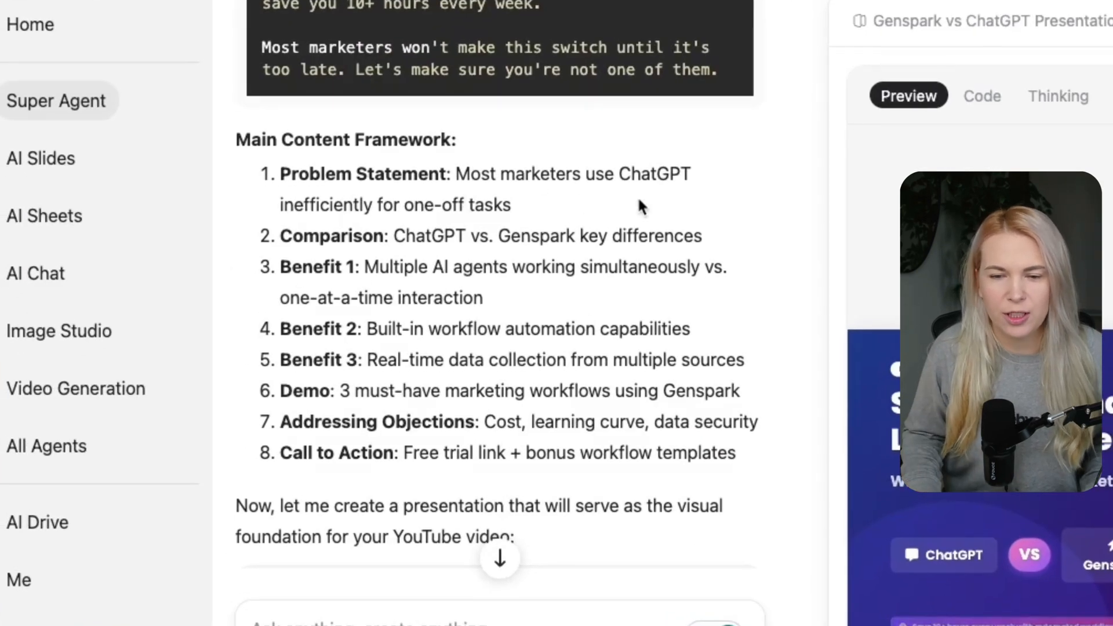
pyautogui.scroll(-3)
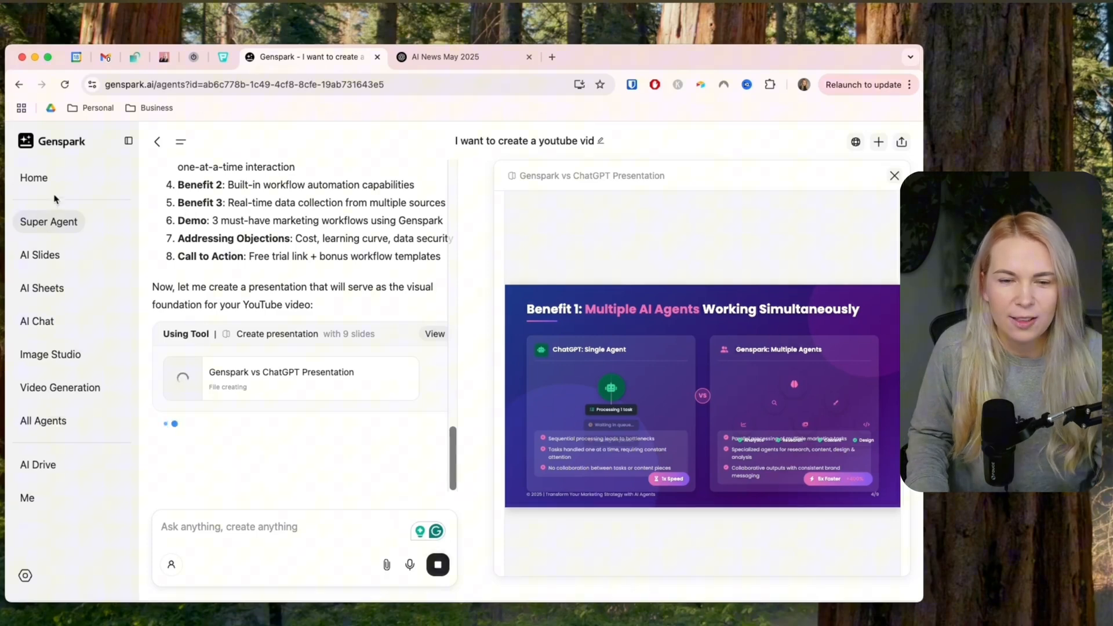
# Visit the Genspark home page, then the Super Agent, AI Slides and AI Sheets agent pages.
pyautogui.click(33, 178)
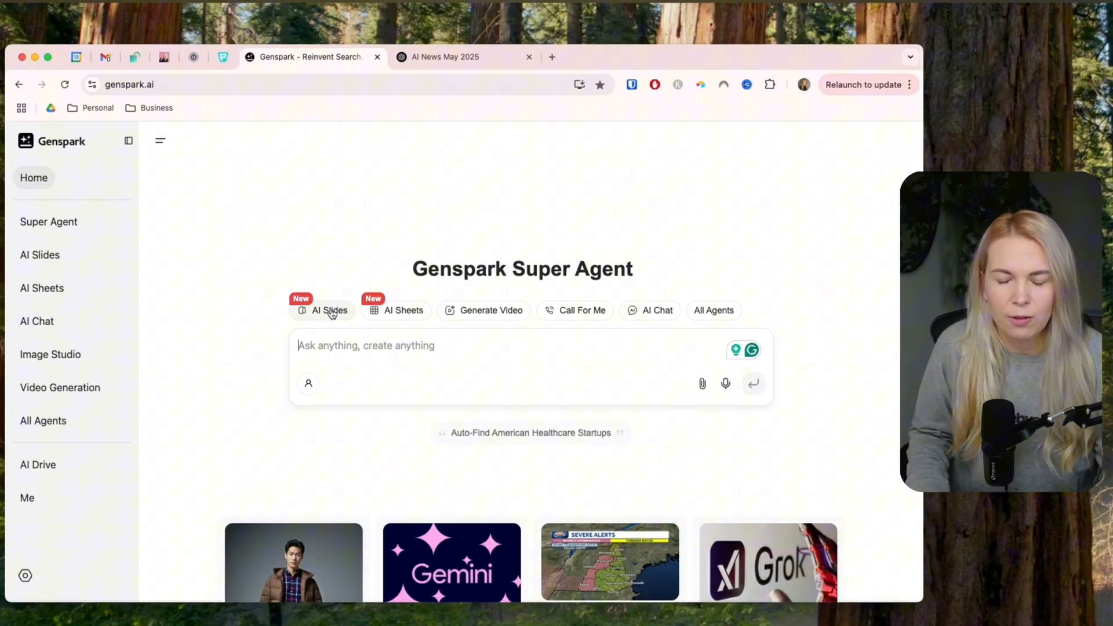
pyautogui.click(48, 222)
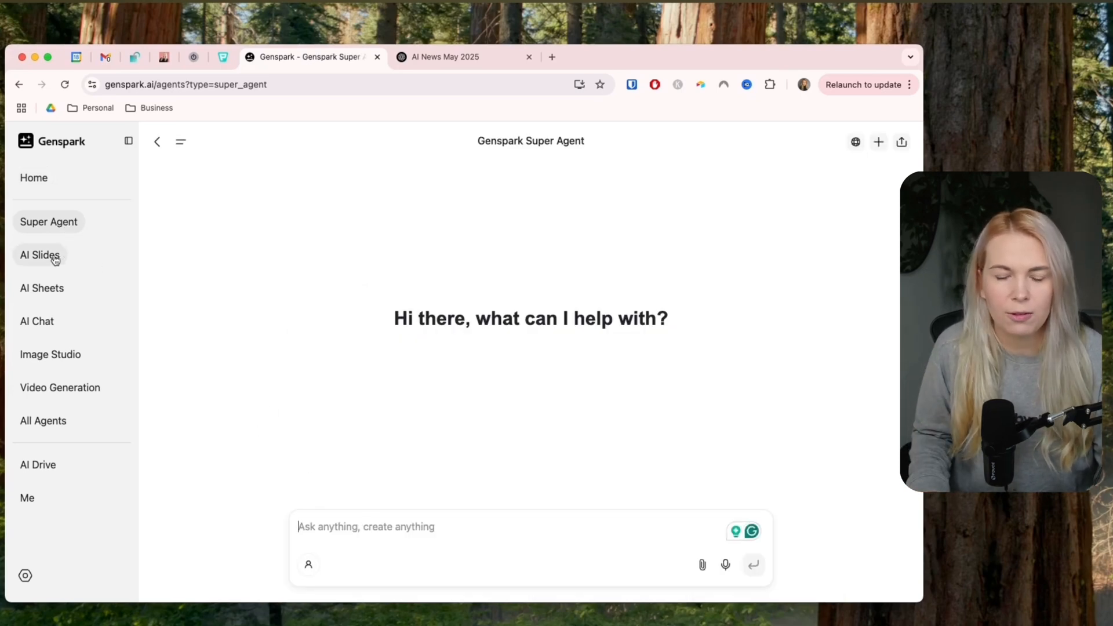
pyautogui.click(40, 255)
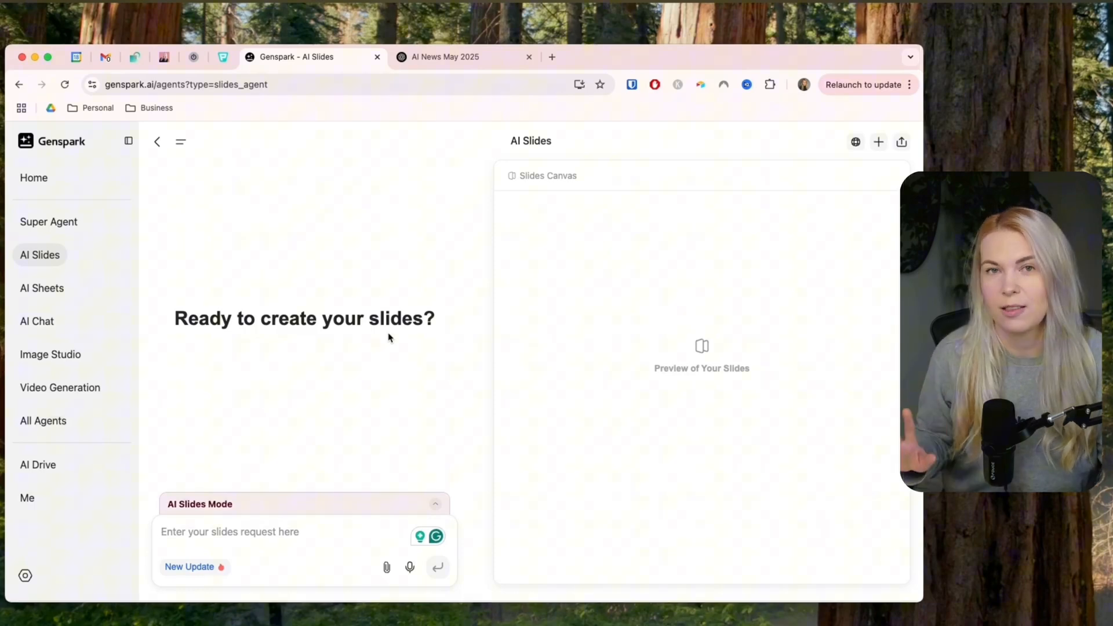
pyautogui.click(42, 288)
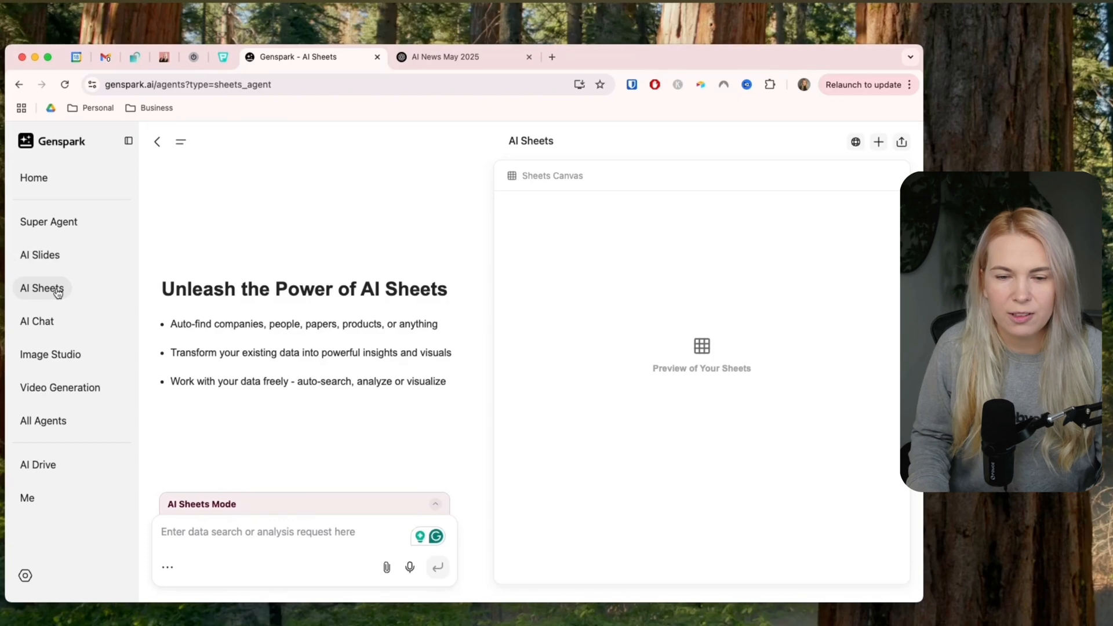
pyautogui.moveTo(158, 146)
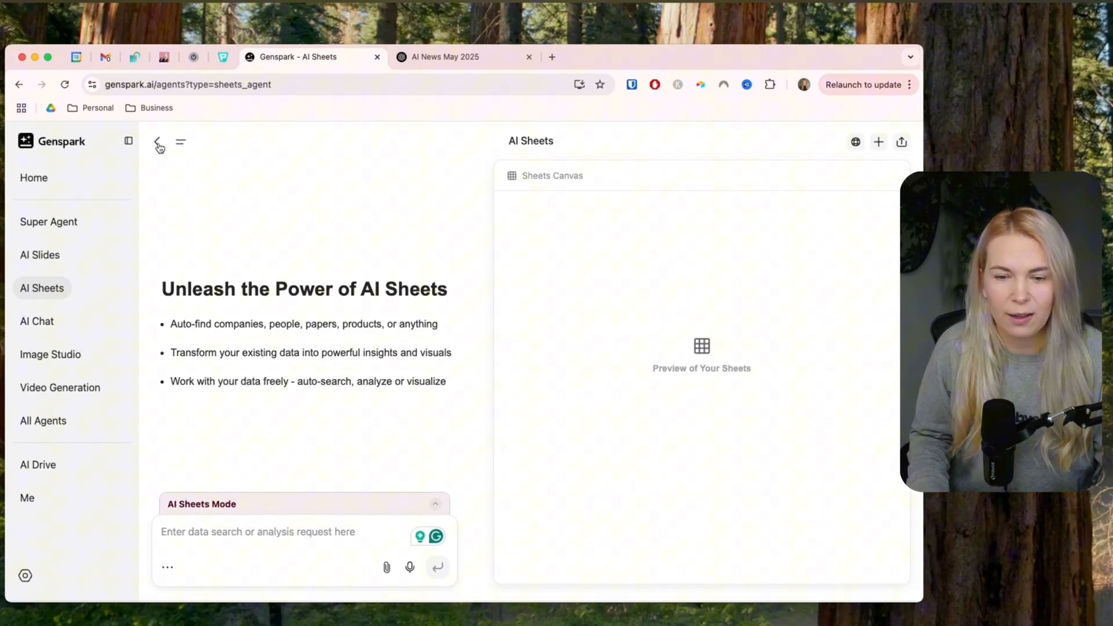
# Reopen the 'find all the youtube videos of…' AI Sheets task, then switch to ChatGPT.
pyautogui.click(157, 142)
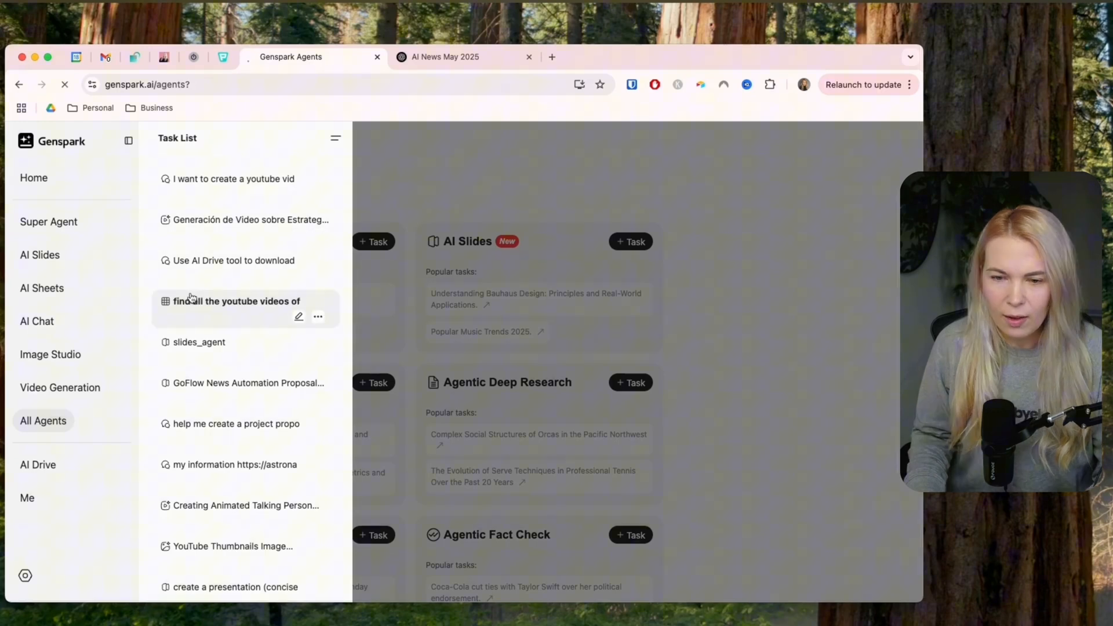
pyautogui.click(236, 302)
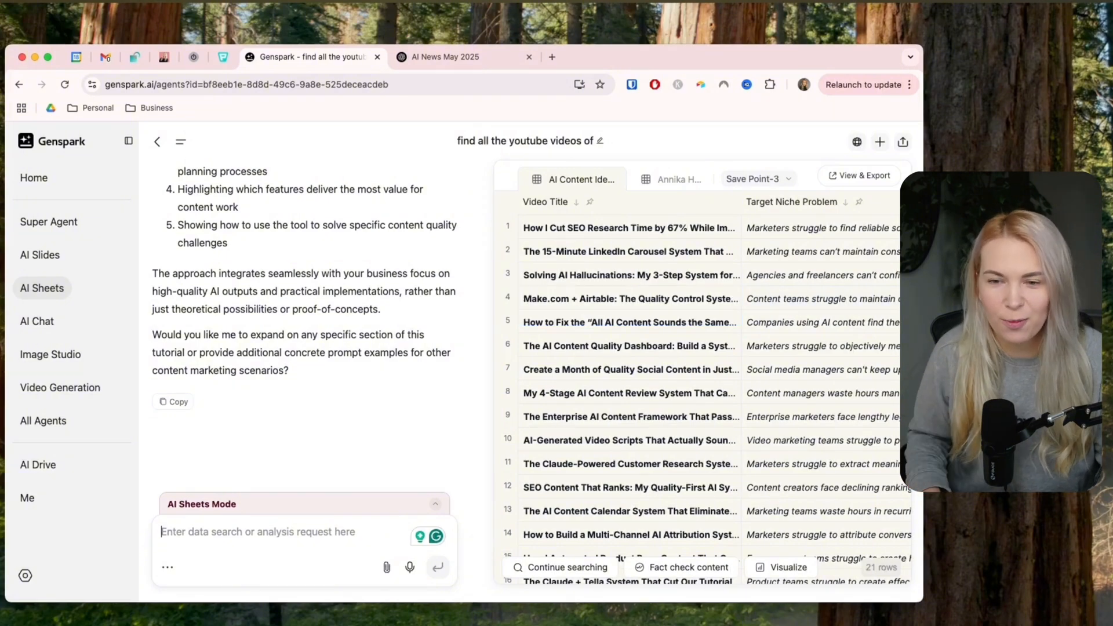
pyautogui.click(445, 57)
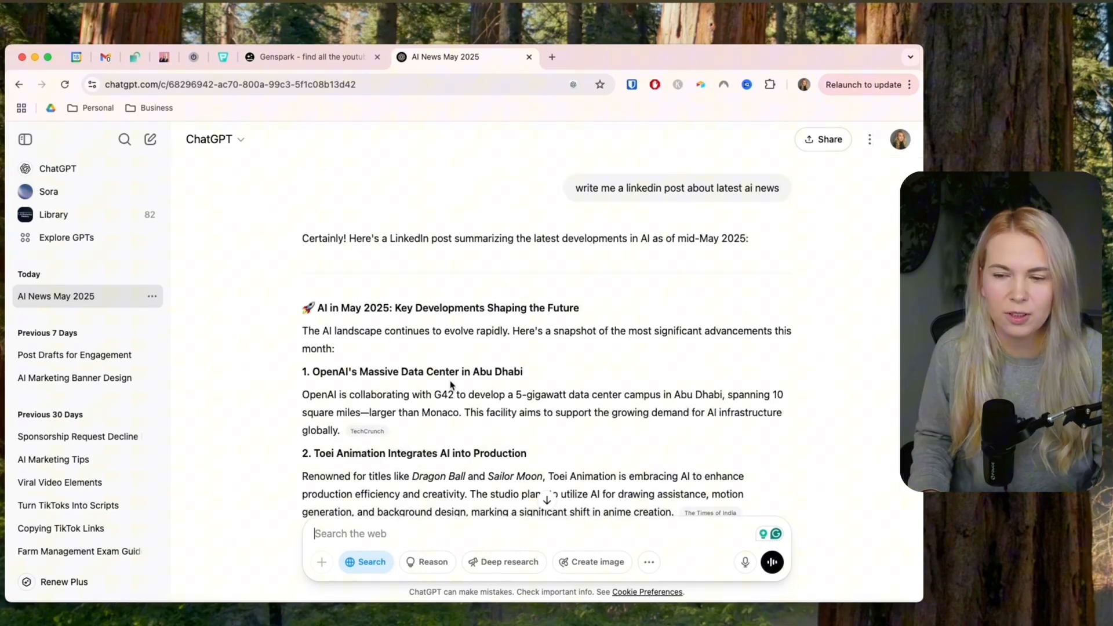
# Read ChatGPT's finished LinkedIn post on May 2025 AI news, then return to the Genspark task.
pyautogui.scroll(-3)
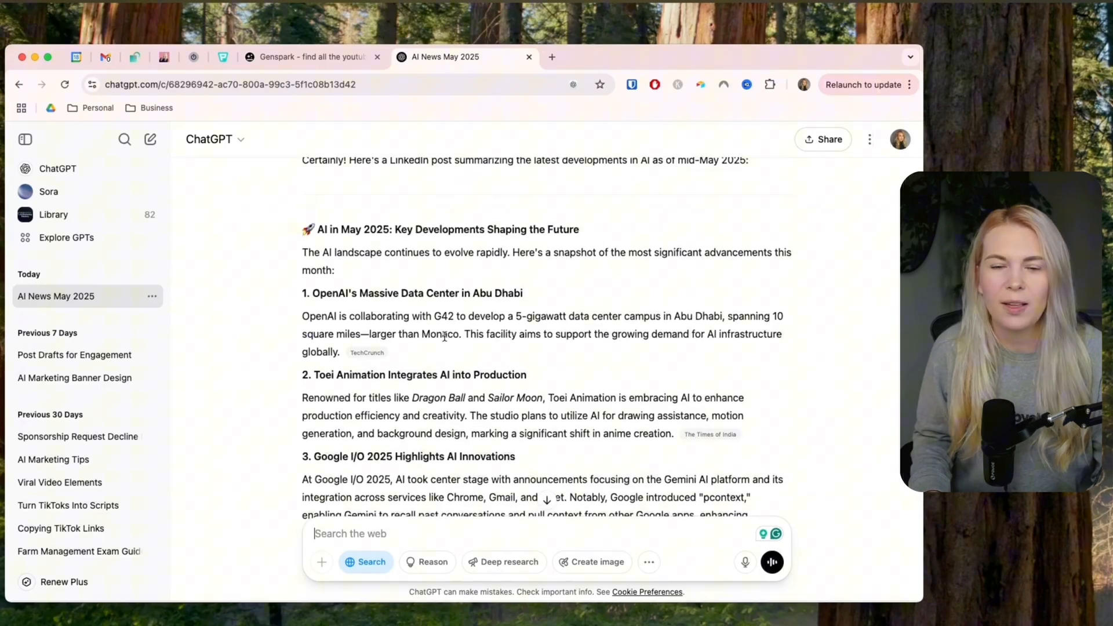
pyautogui.moveTo(361, 284)
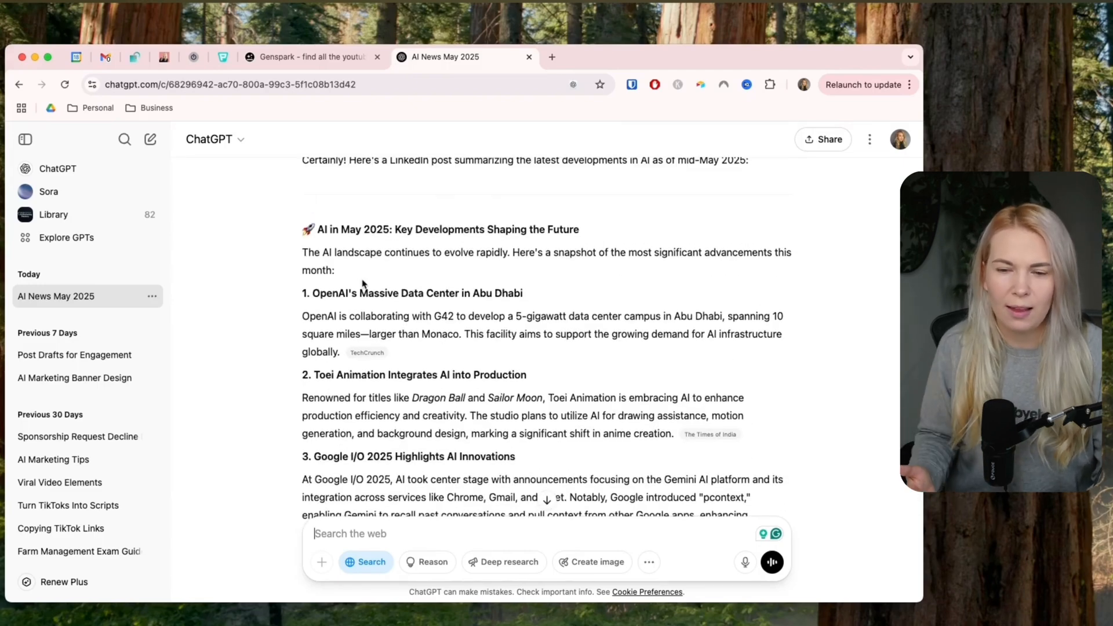
pyautogui.moveTo(504, 561)
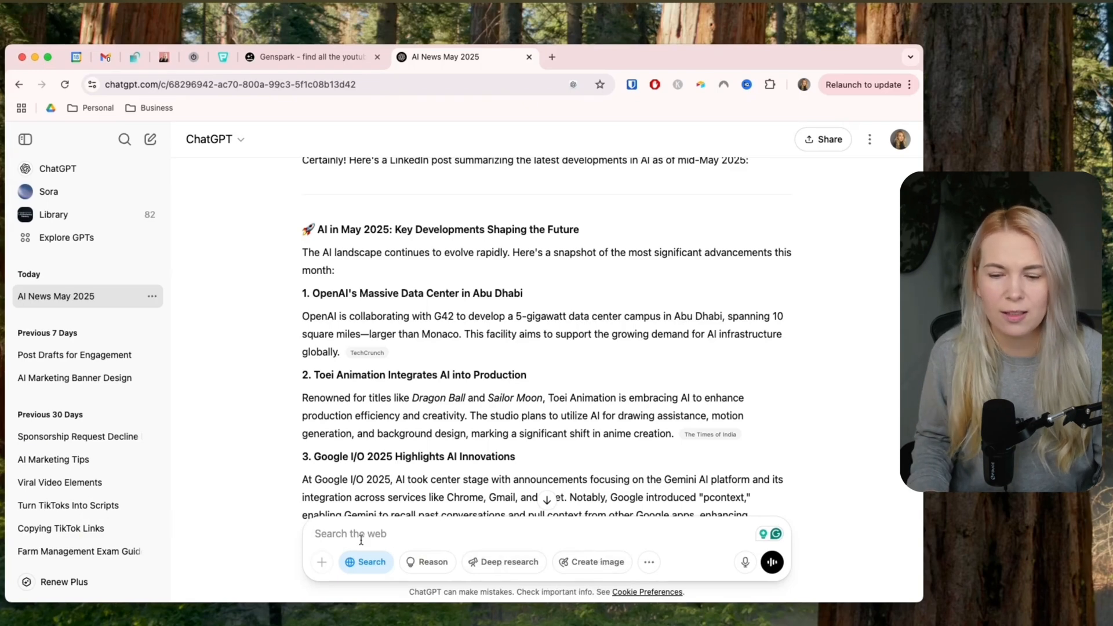
pyautogui.click(312, 57)
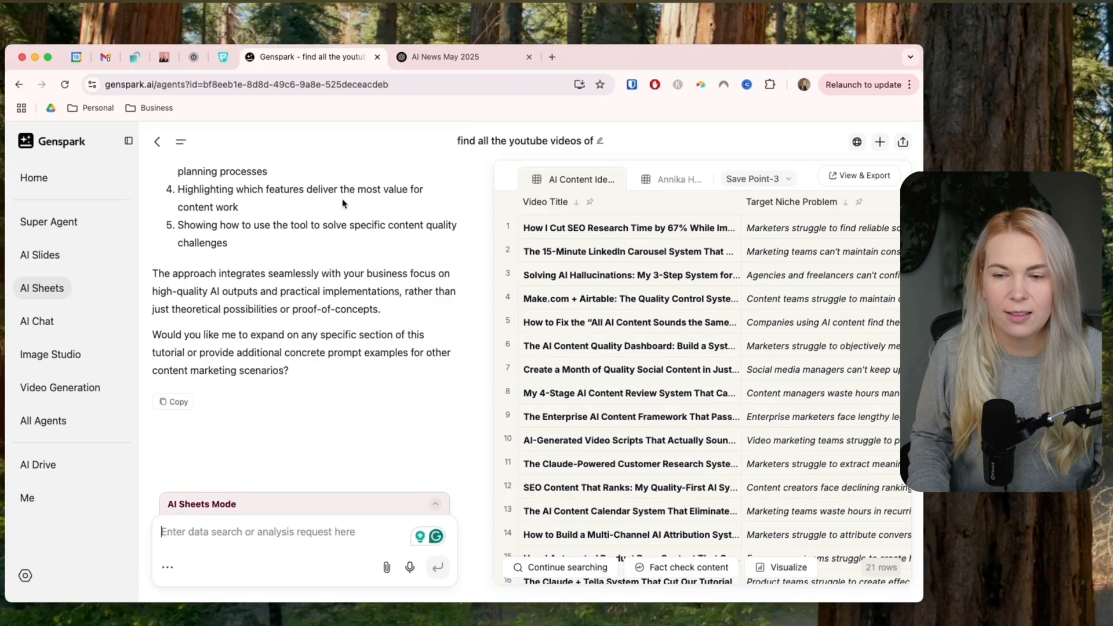
# Show the sheet of Annika Helendi's YouTube videos ranked by views and look across its columns.
pyautogui.scroll(-3)
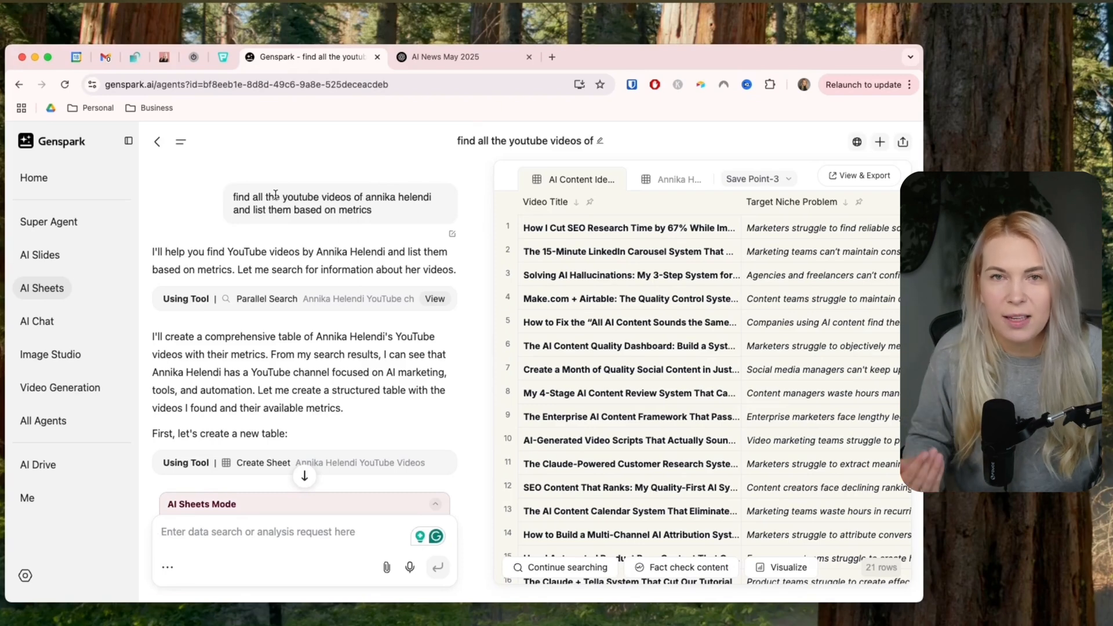
pyautogui.click(679, 178)
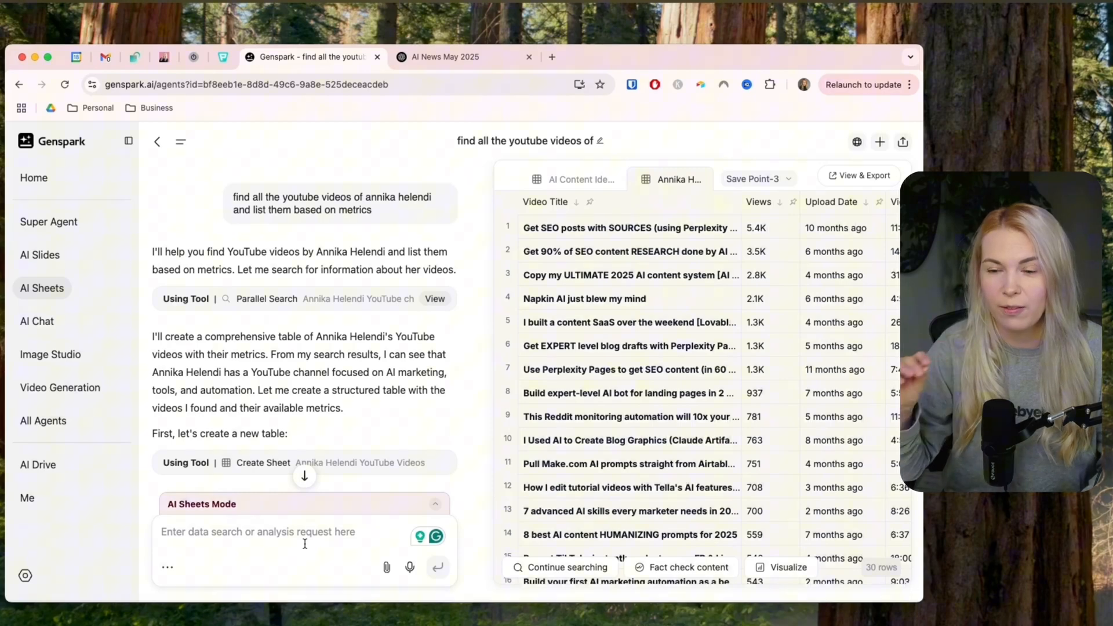
pyautogui.click(729, 298)
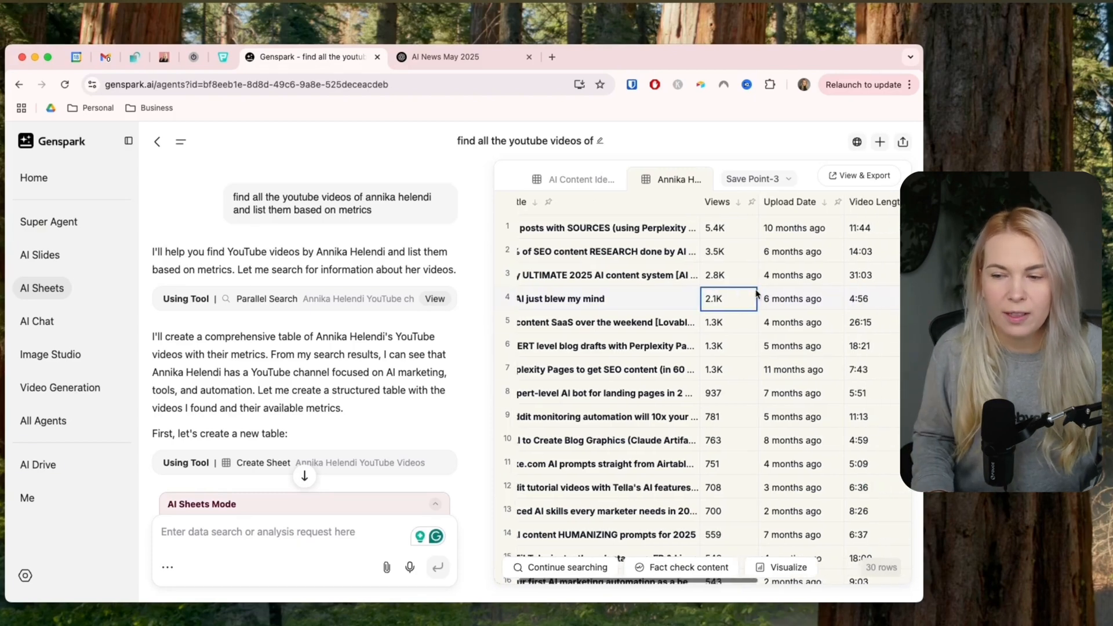
pyautogui.hscroll(3)
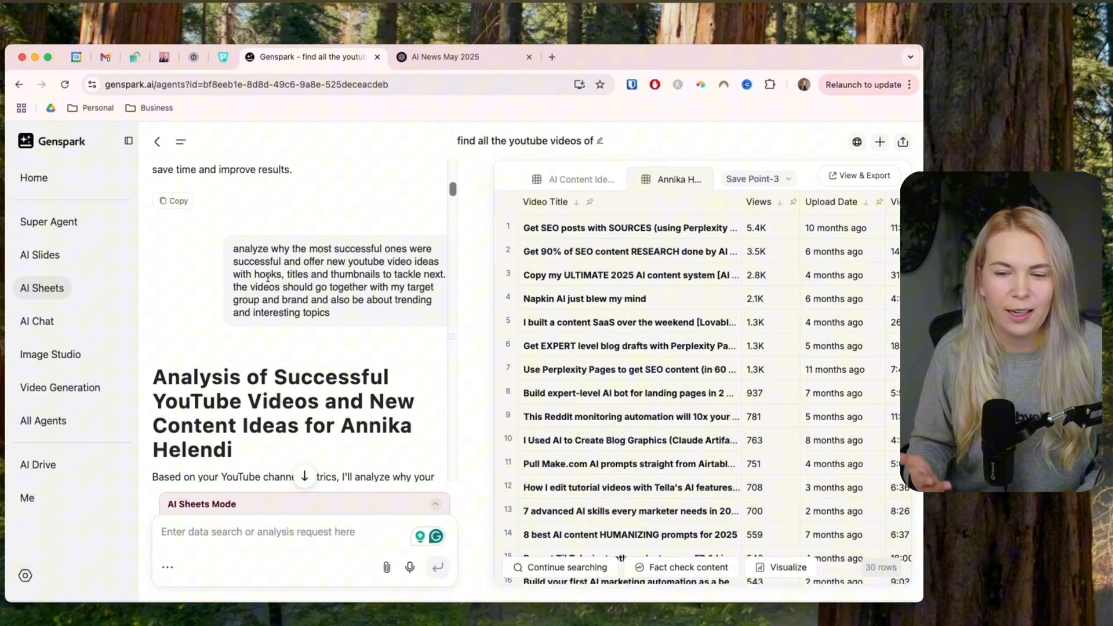
# Switch back to the 21-row content ideas sheet to select the Make.com + Airtable idea.
pyautogui.click(574, 178)
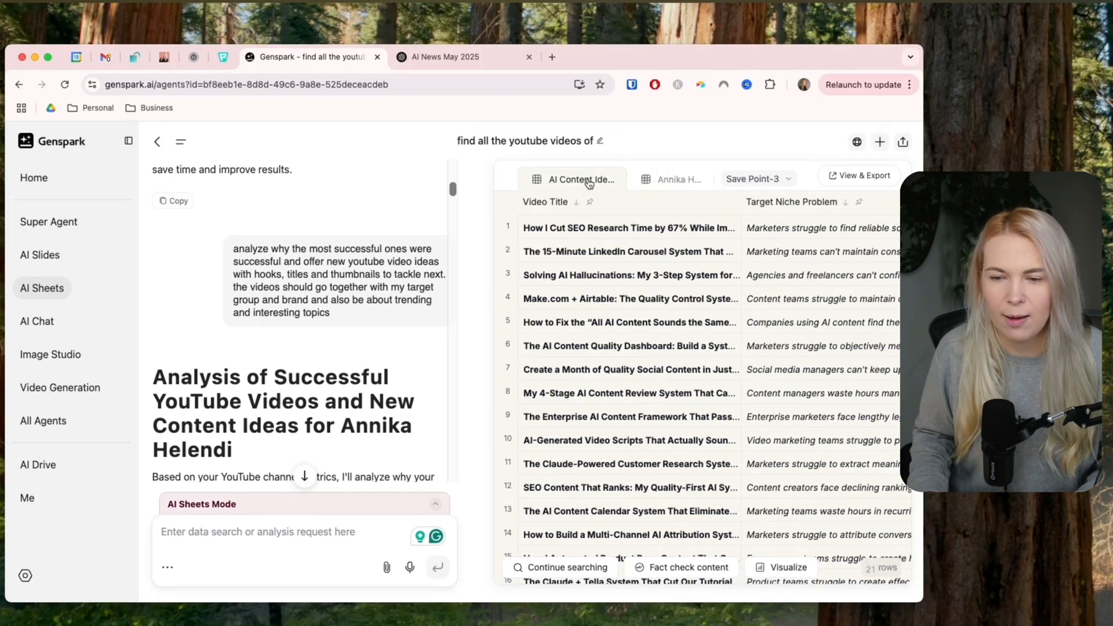
pyautogui.moveTo(592, 214)
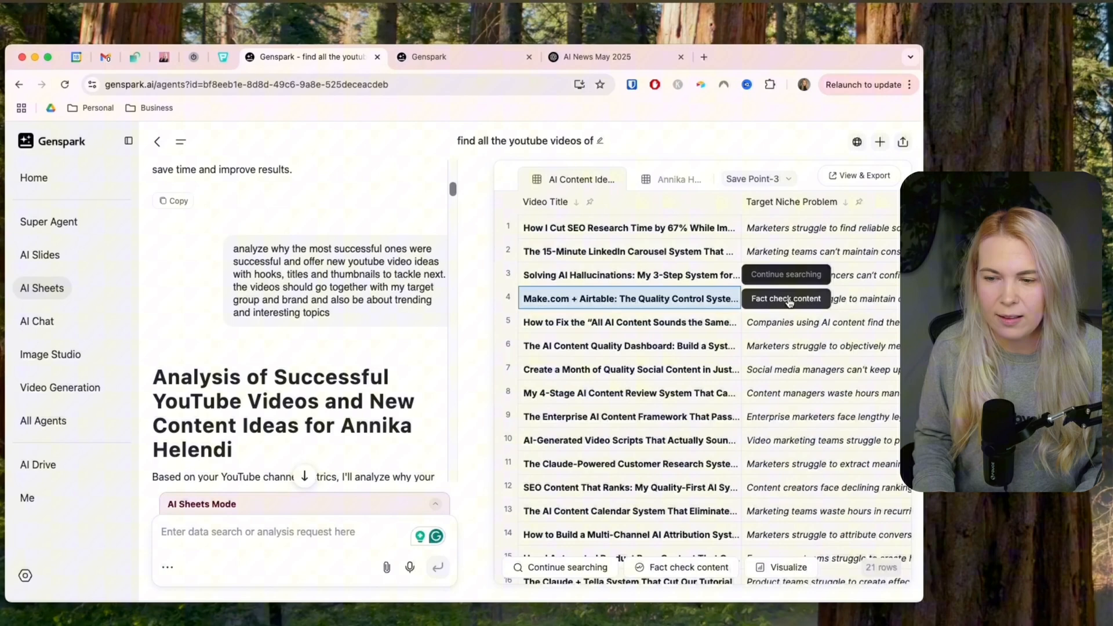
# Fact-check the Make.com + Airtable idea, send the data-analysis and HTML report request, then switch to ChatGPT.
pyautogui.click(785, 298)
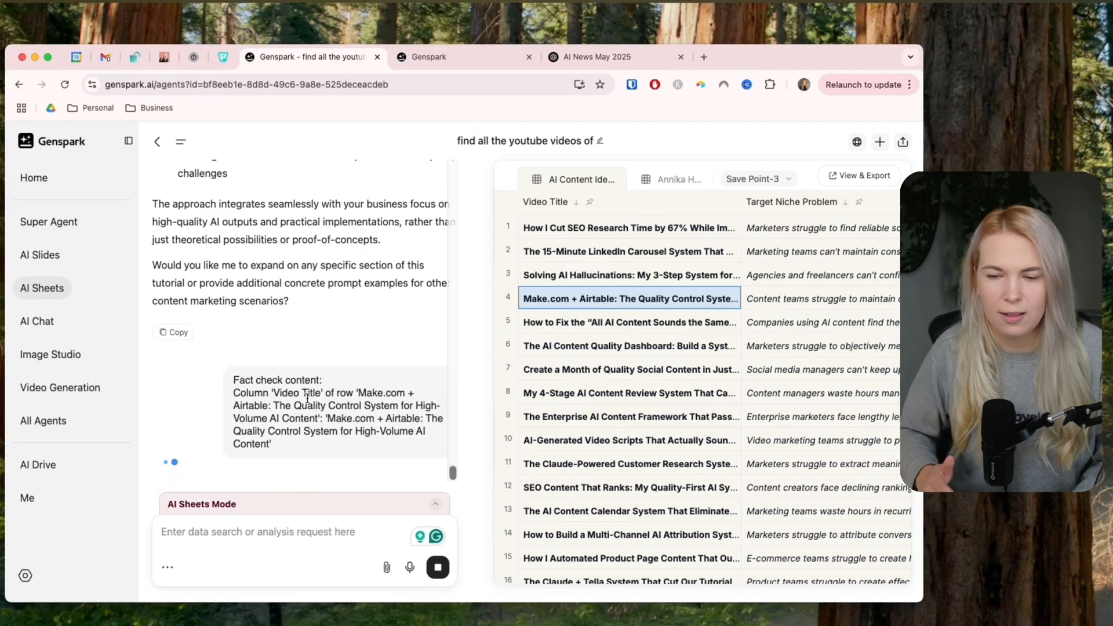
pyautogui.click(628, 298)
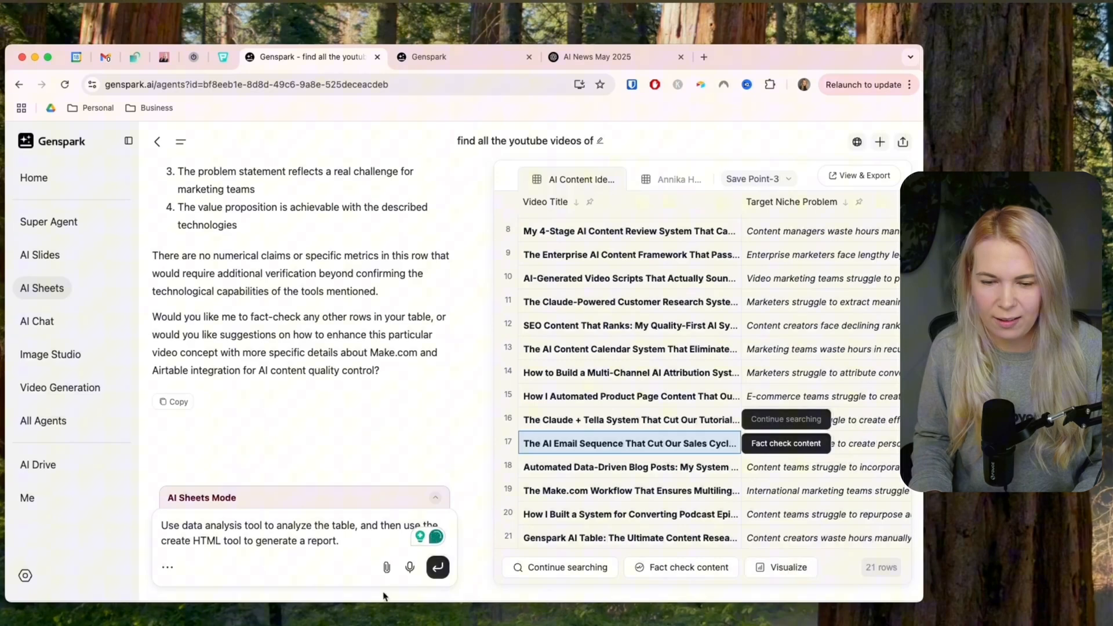
pyautogui.click(437, 567)
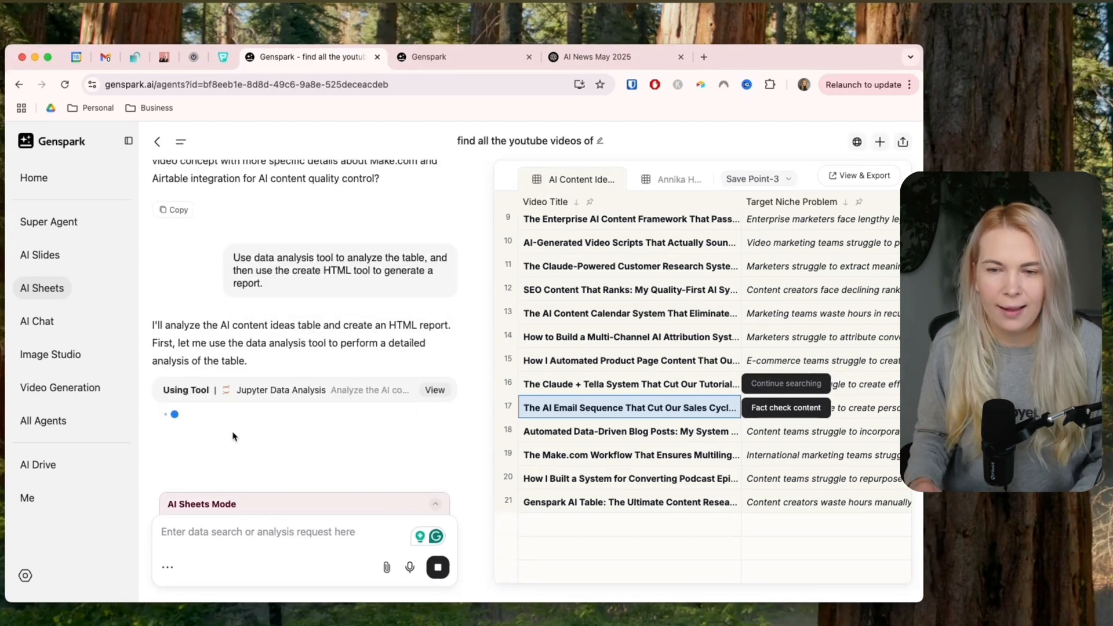
pyautogui.click(599, 57)
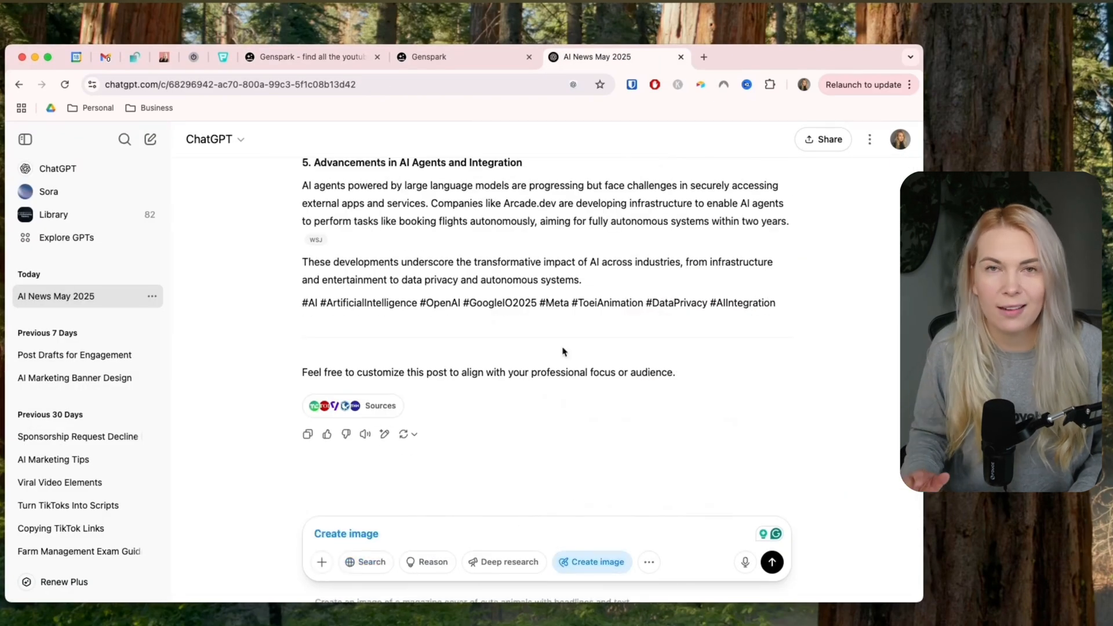
pyautogui.click(308, 57)
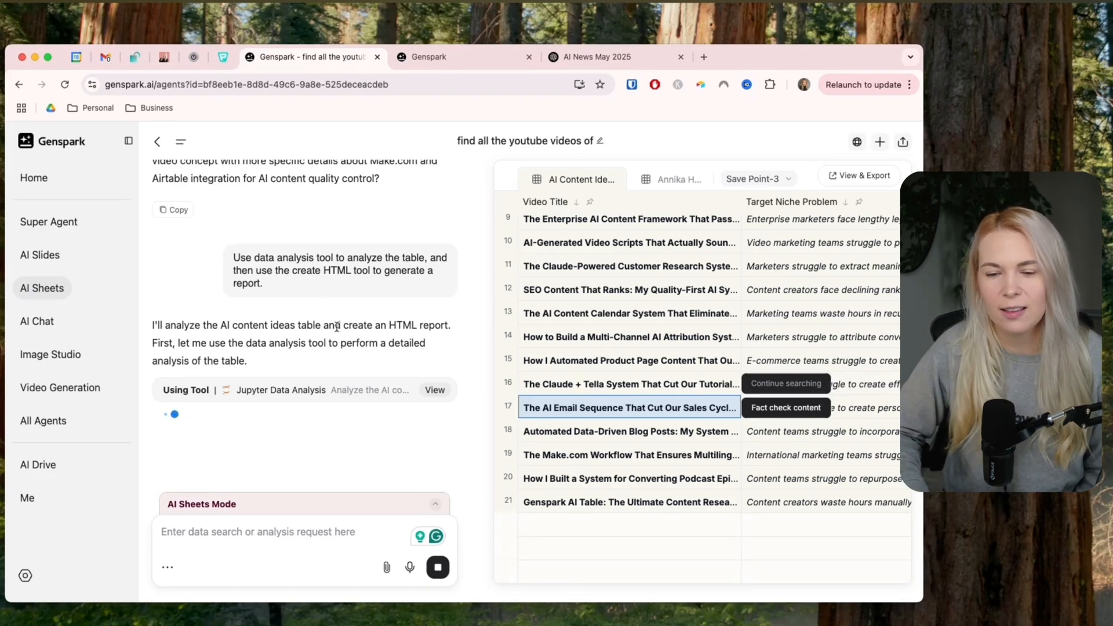
pyautogui.moveTo(416, 451)
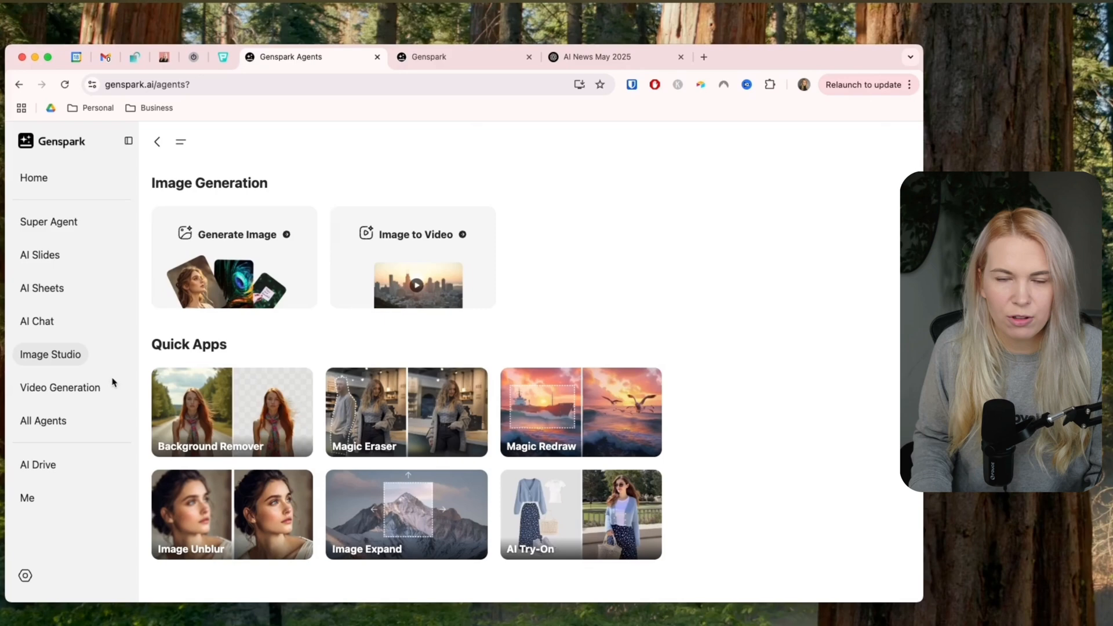
# Go to the All Agents page listing Genspark's agents and tasks.
pyautogui.click(50, 355)
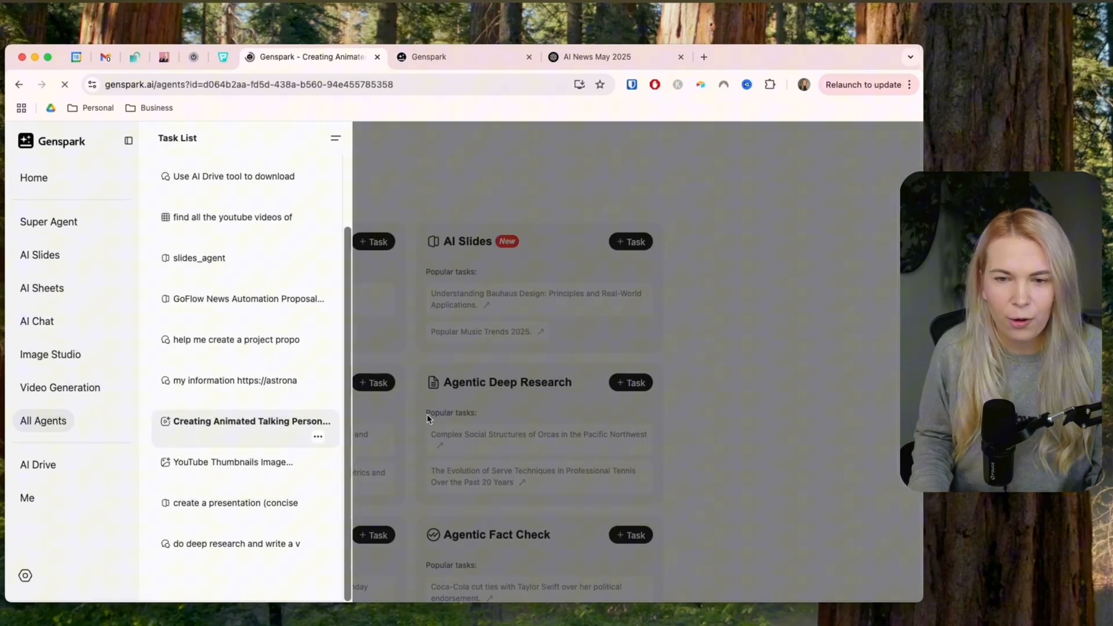
# Bring up the Task List history of previous tasks on the All Agents page.
pyautogui.click(250, 421)
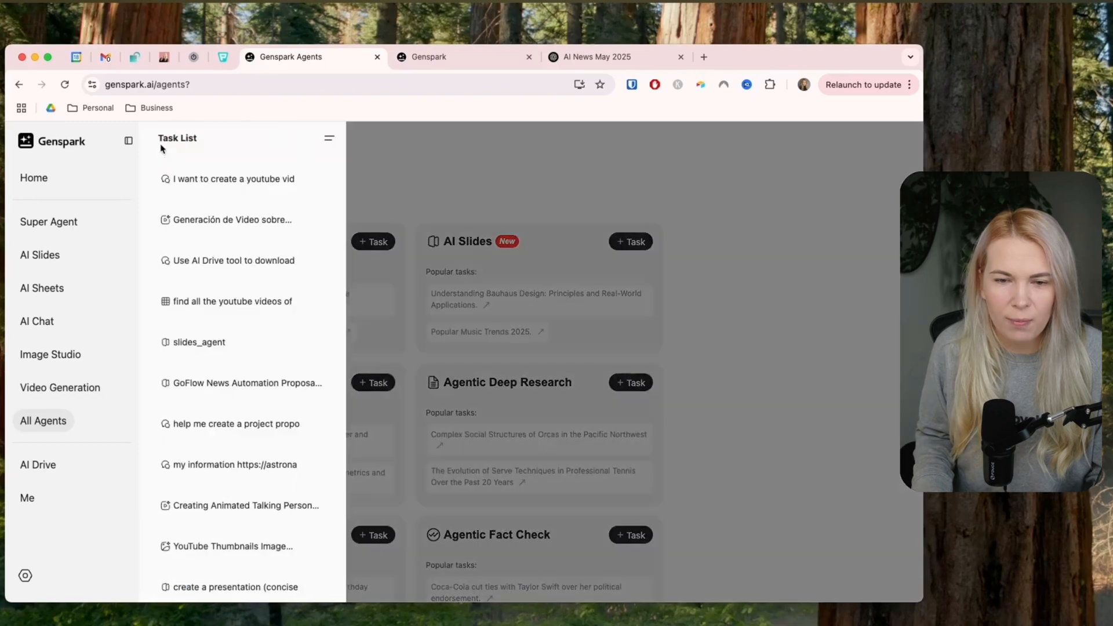
# Reopen the 'I want to create a youtube vid' task from the task history.
pyautogui.click(232, 179)
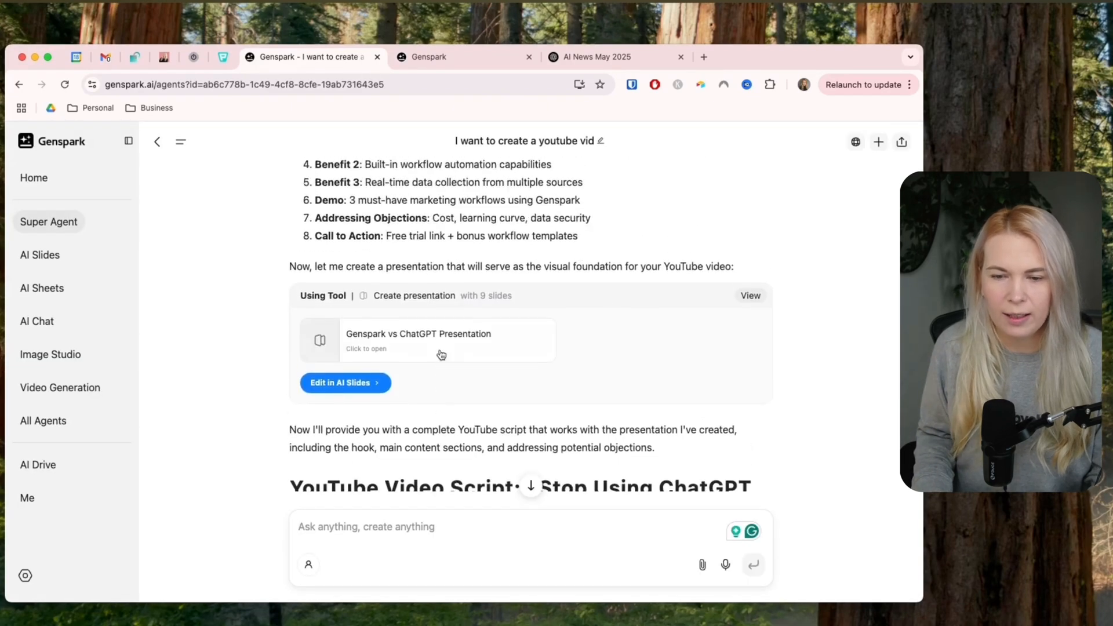
# Preview the 9-slide Genspark vs ChatGPT Presentation and open it for editing.
pyautogui.click(441, 340)
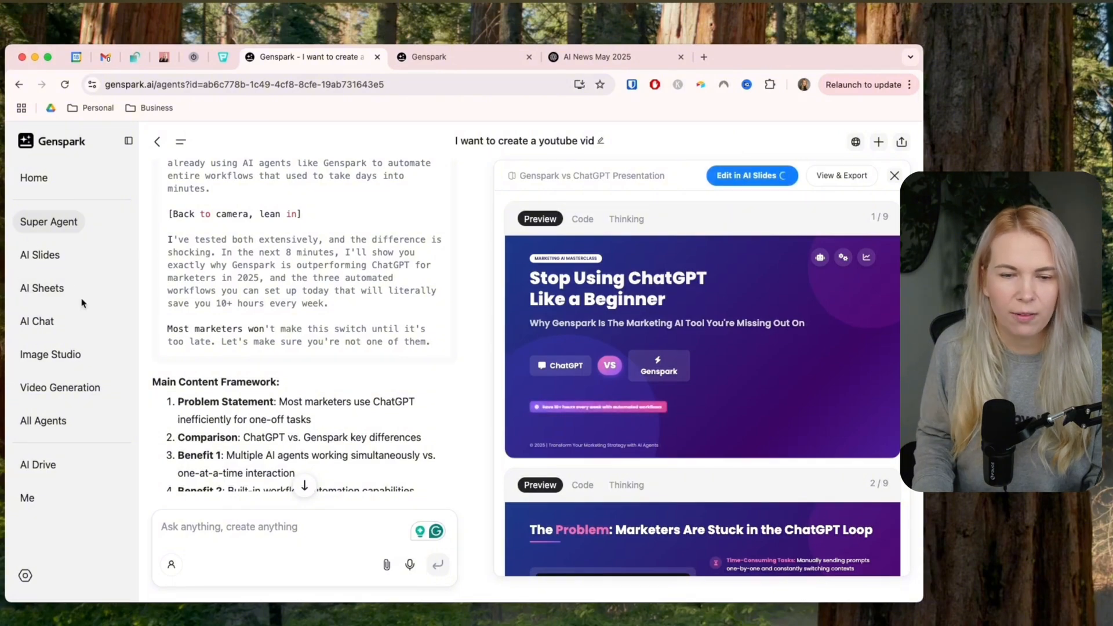
pyautogui.click(465, 57)
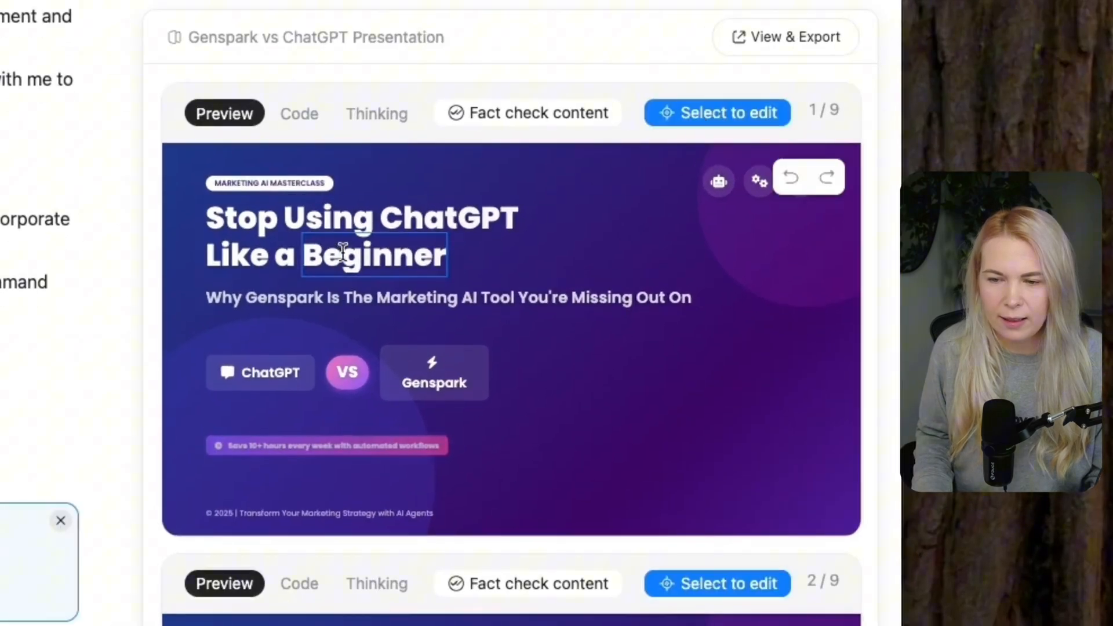
# Select the slide title text block in the editor and view the 9-page deck.
pyautogui.click(362, 237)
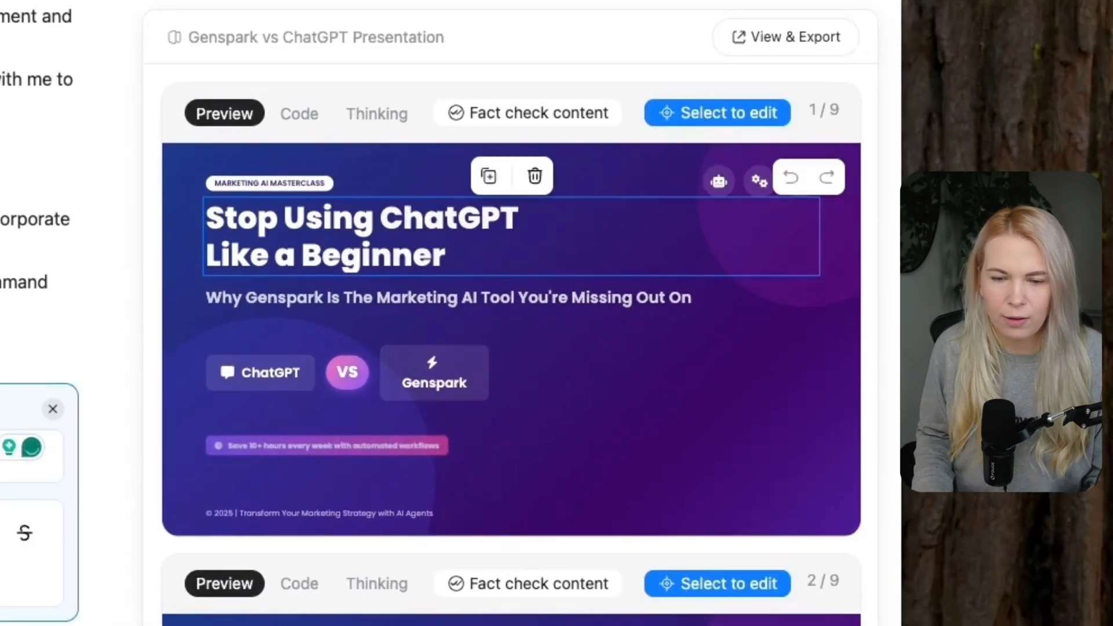
pyautogui.moveTo(160, 288)
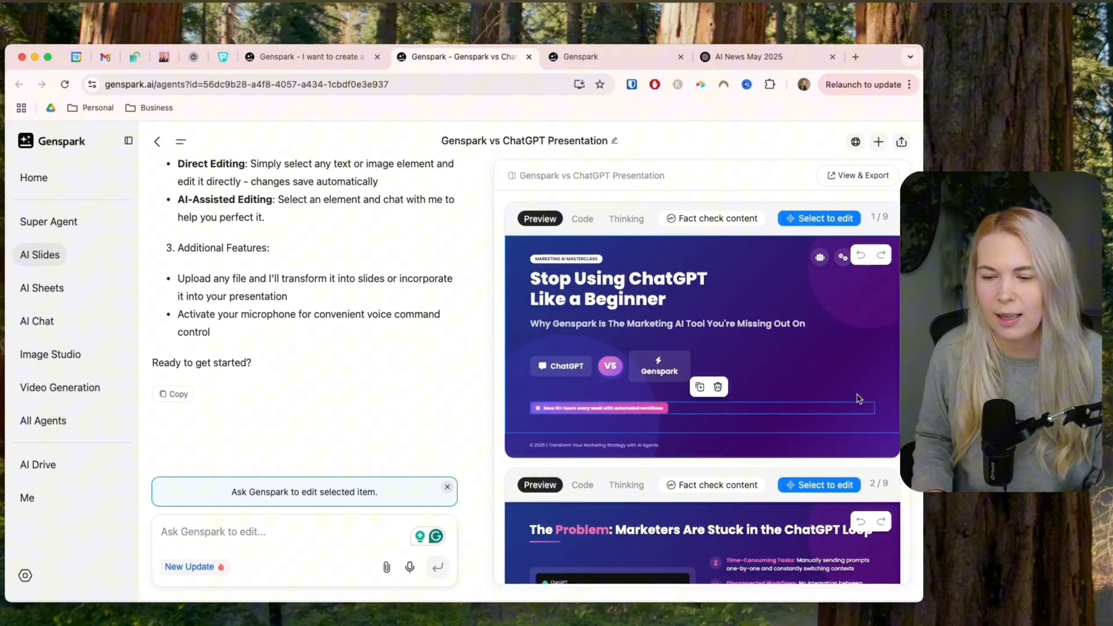
pyautogui.scroll(-3)
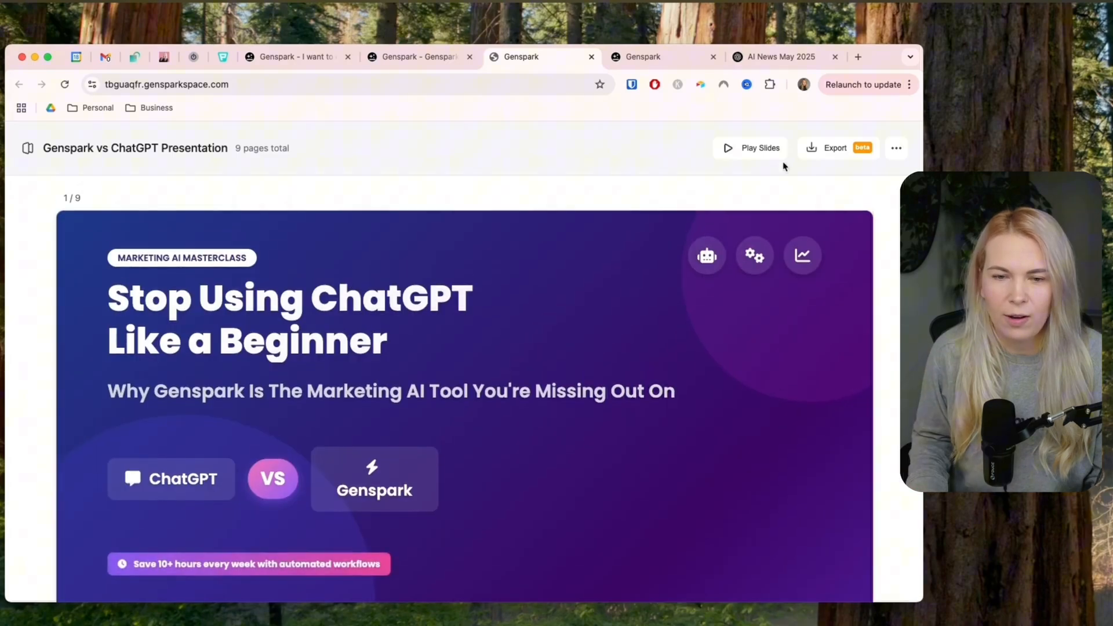
pyautogui.click(761, 147)
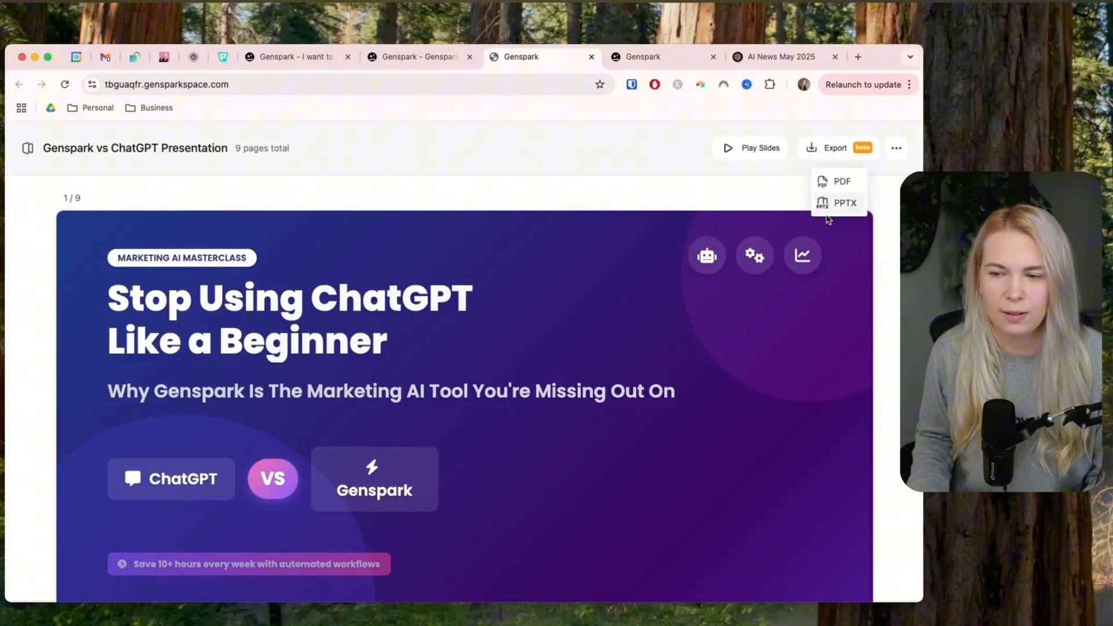
pyautogui.click(896, 147)
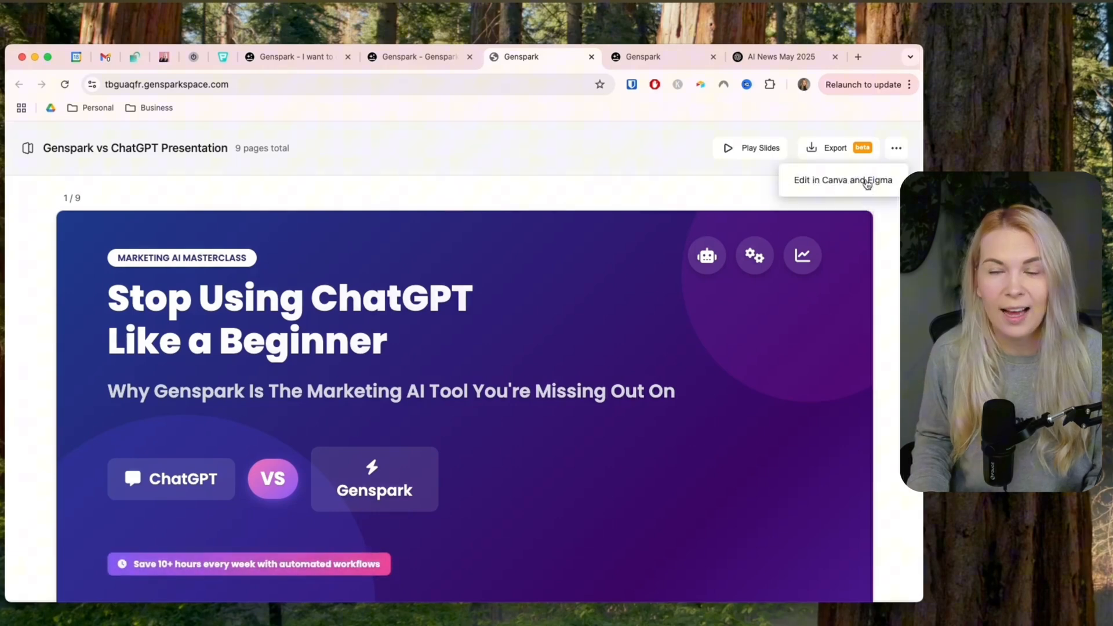
pyautogui.click(843, 180)
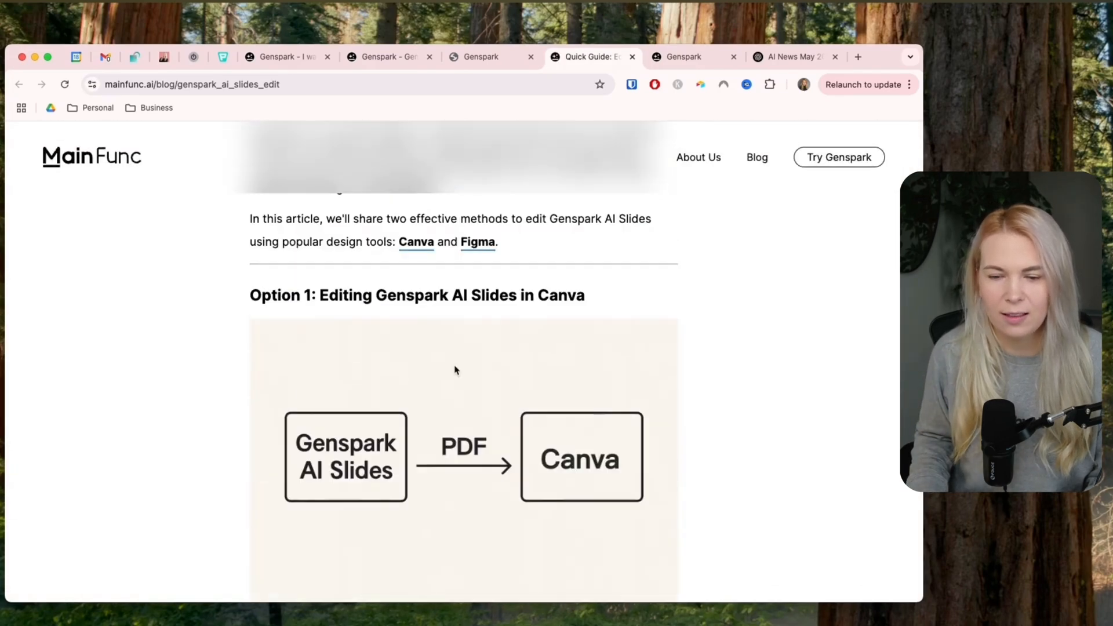
pyautogui.click(480, 56)
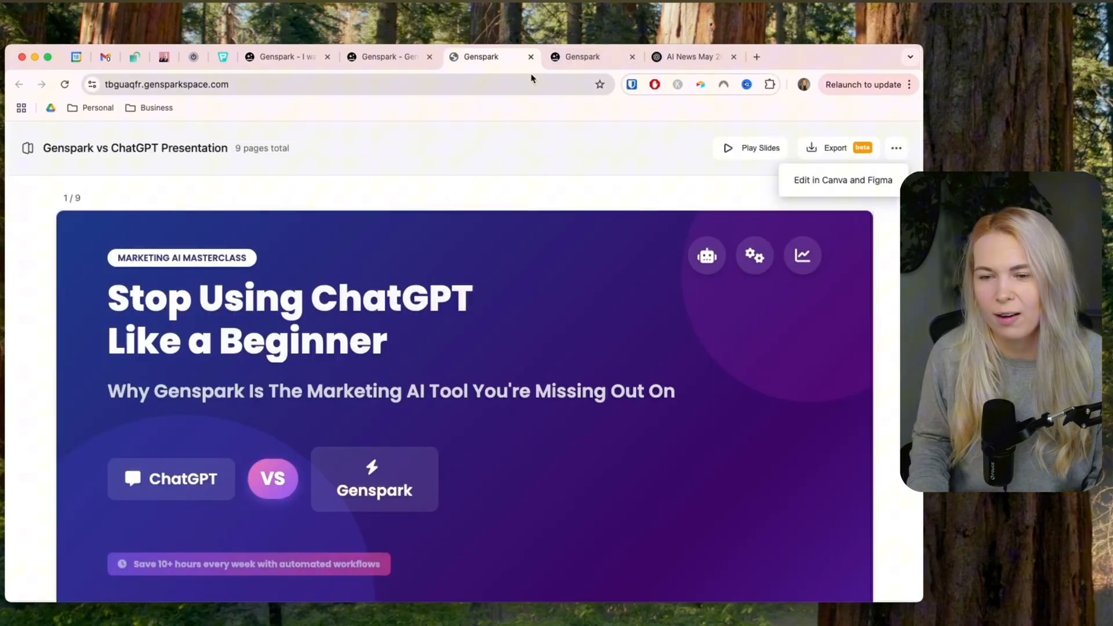
# Scroll through the key capabilities, multiple-agents and workflow slides of the deck.
pyautogui.scroll(-3)
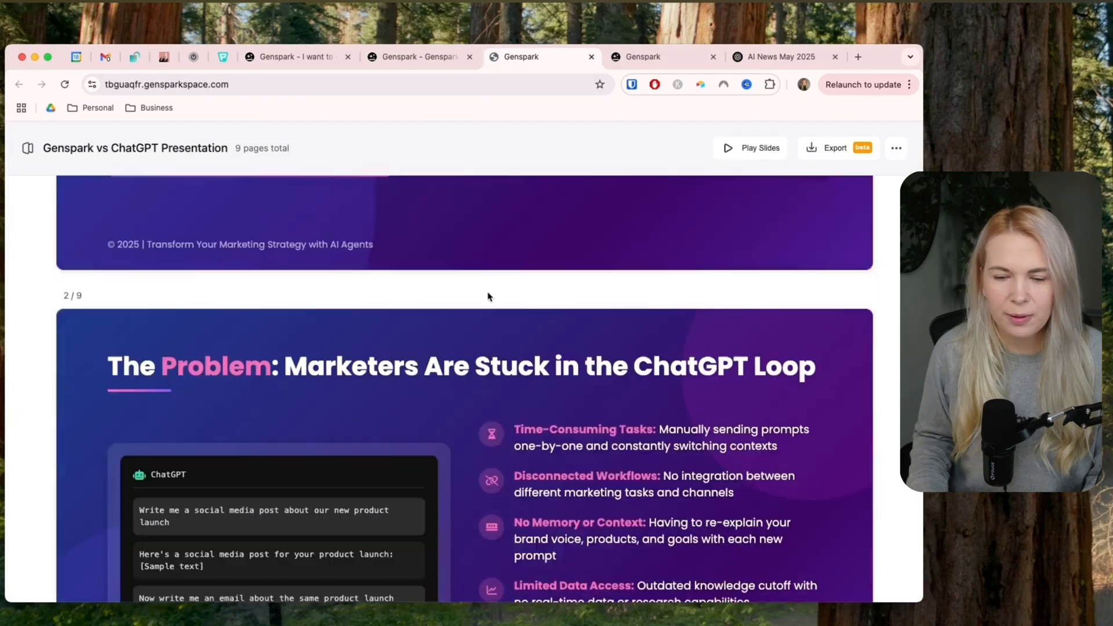
pyautogui.scroll(-3)
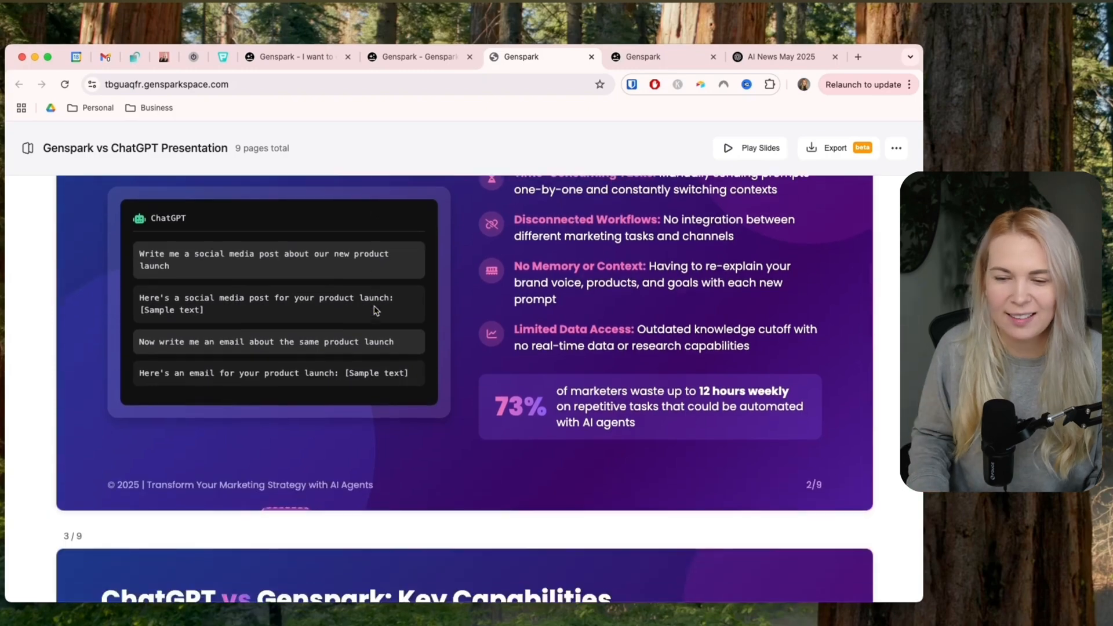
pyautogui.scroll(-3)
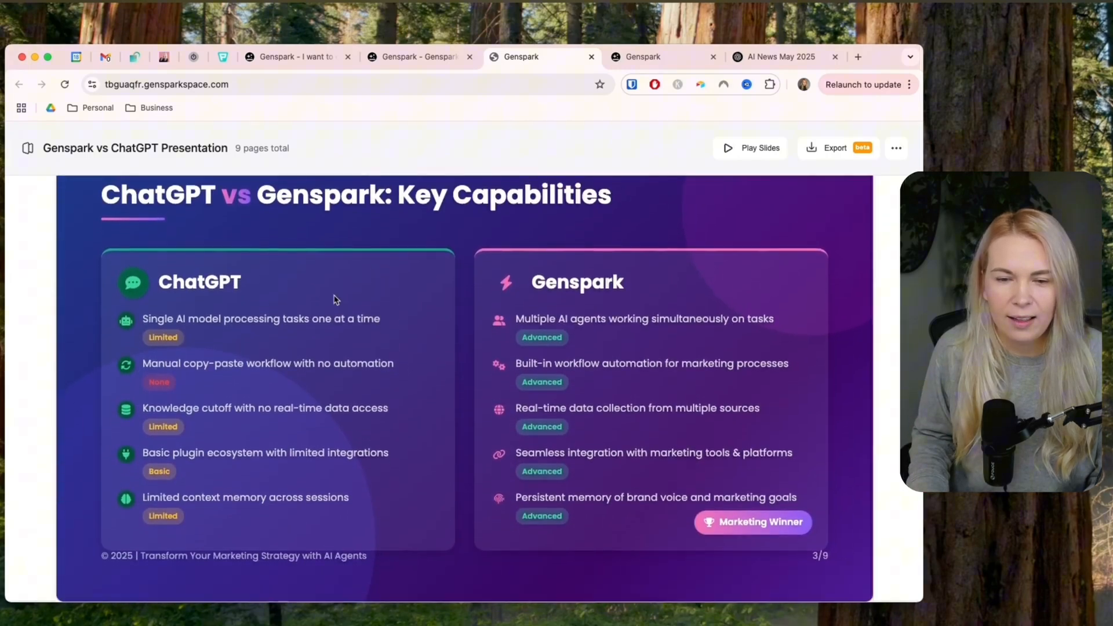
pyautogui.moveTo(398, 298)
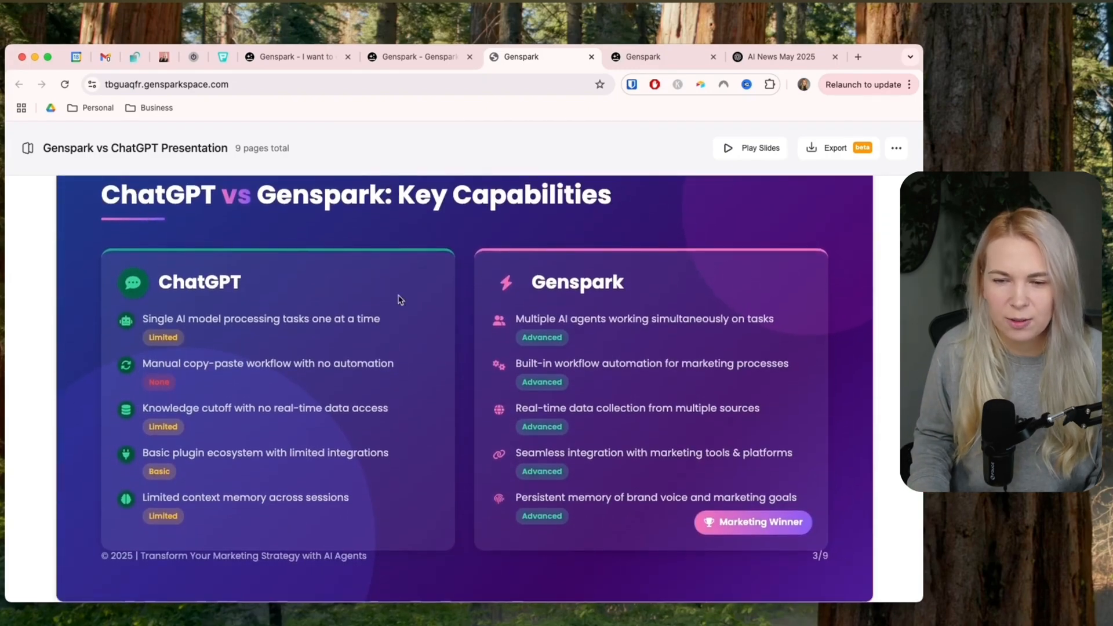
pyautogui.scroll(-3)
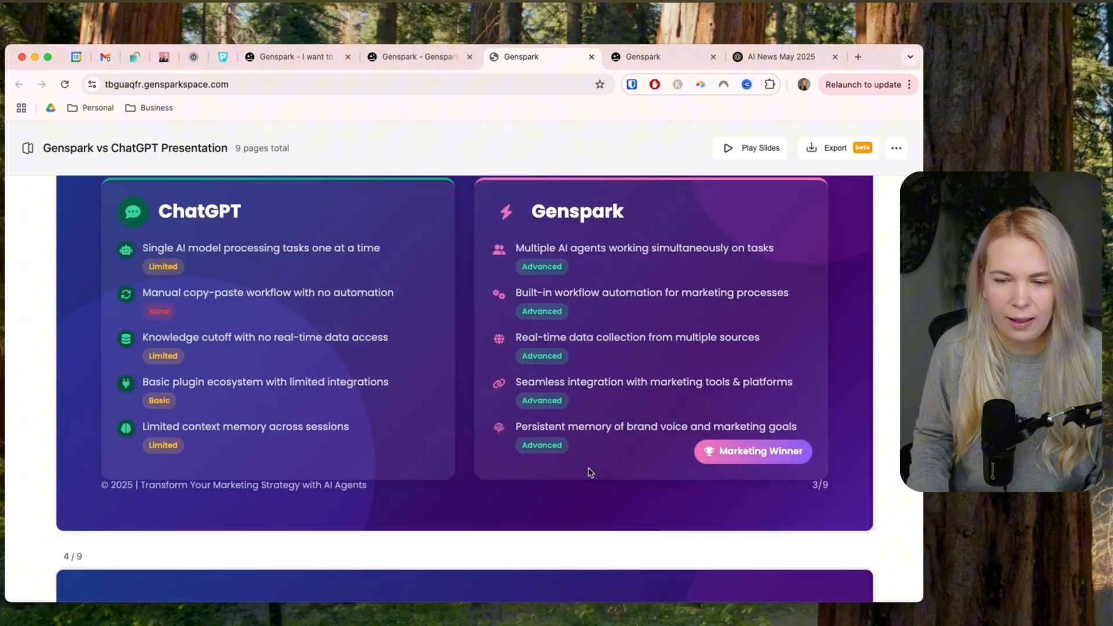
pyautogui.scroll(-3)
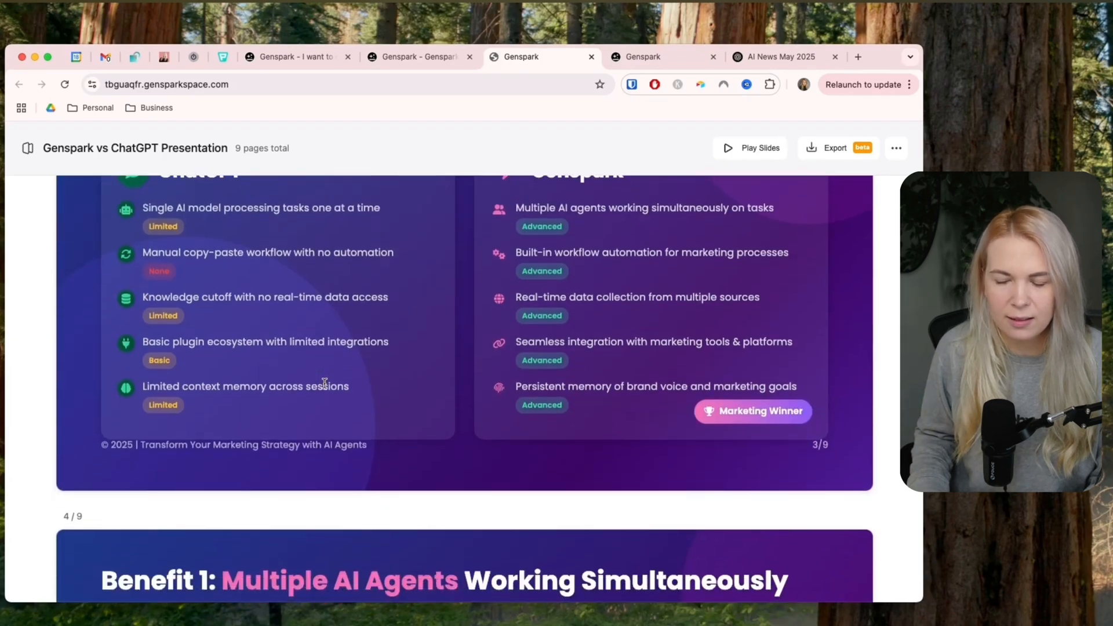
pyautogui.scroll(-3)
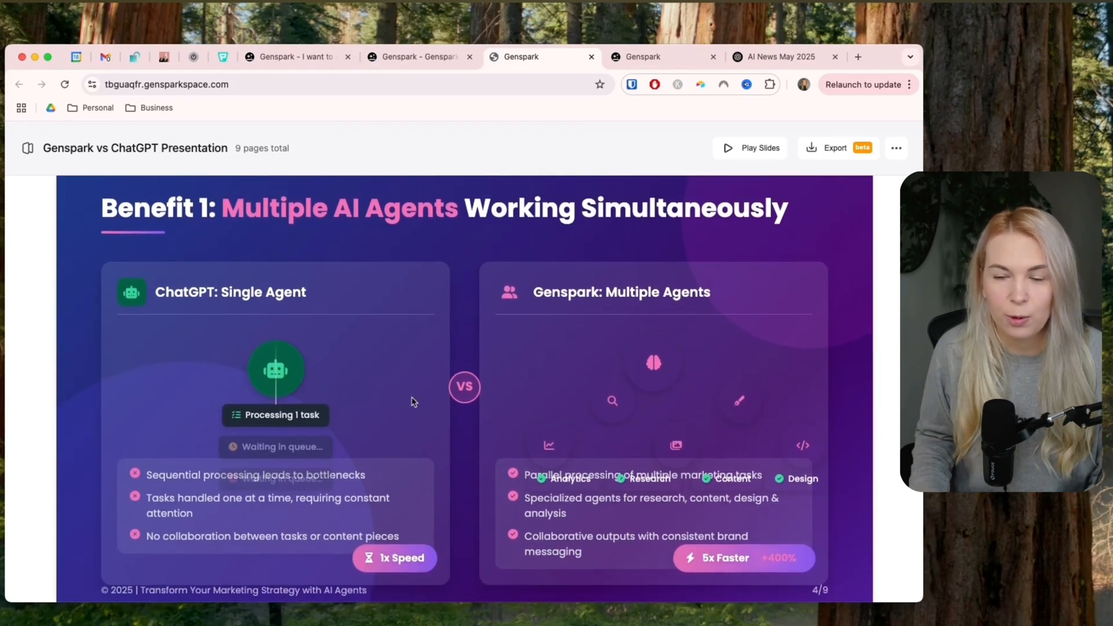
pyautogui.moveTo(236, 384)
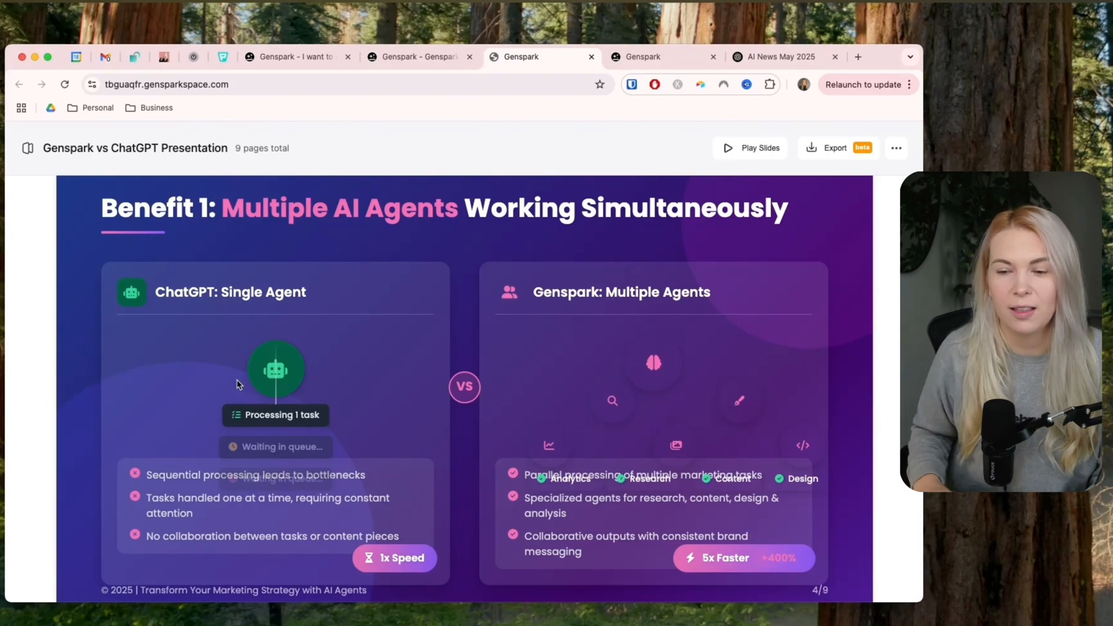
pyautogui.scroll(-3)
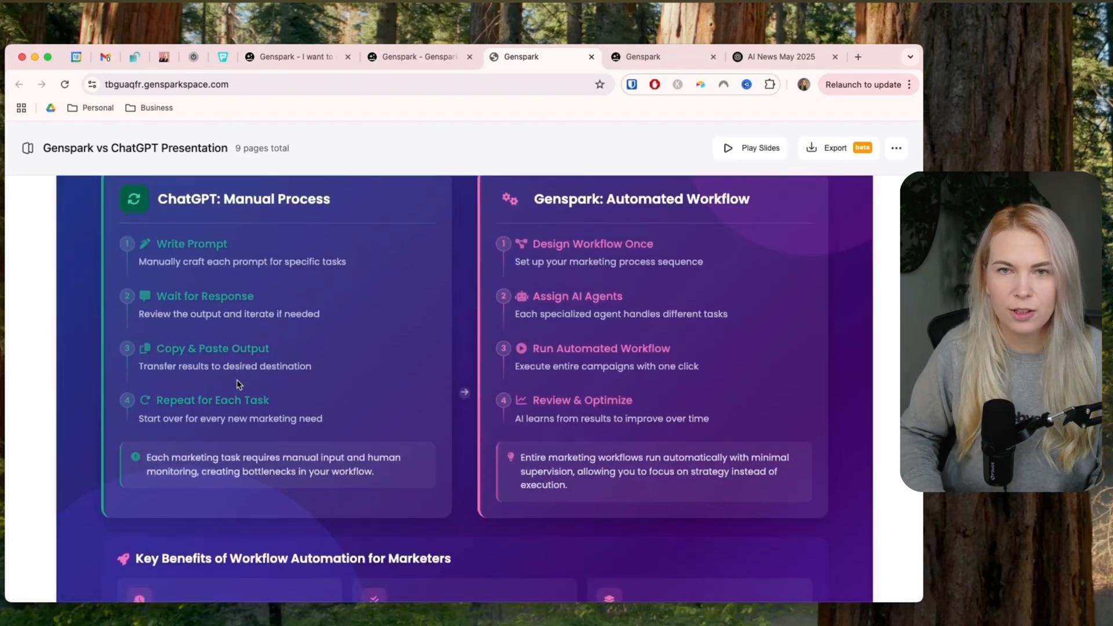
pyautogui.scroll(-3)
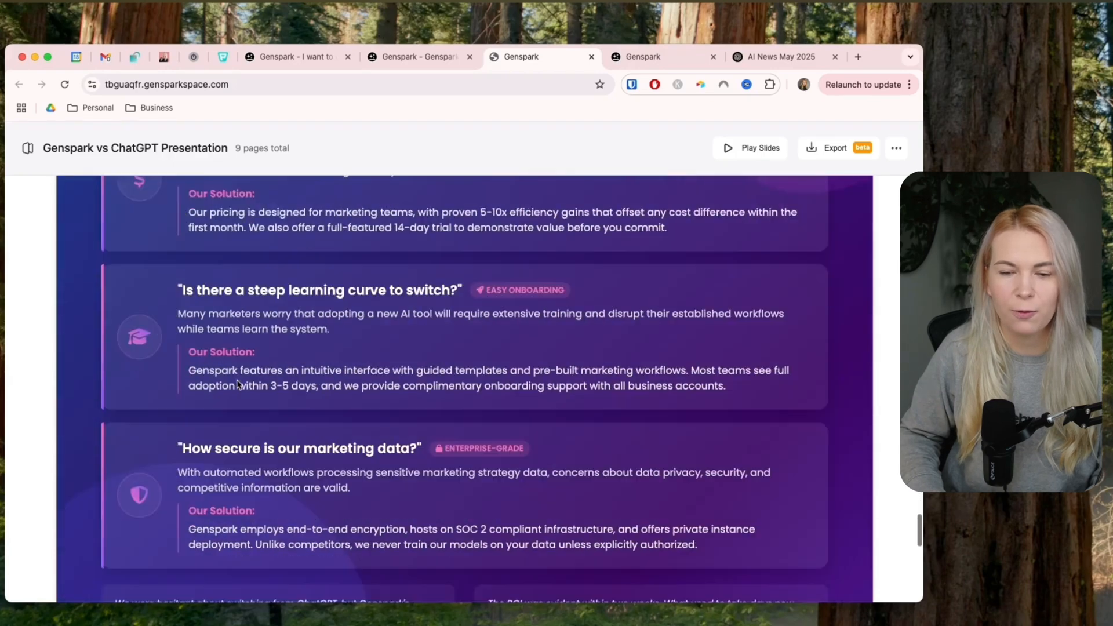
pyautogui.scroll(-3)
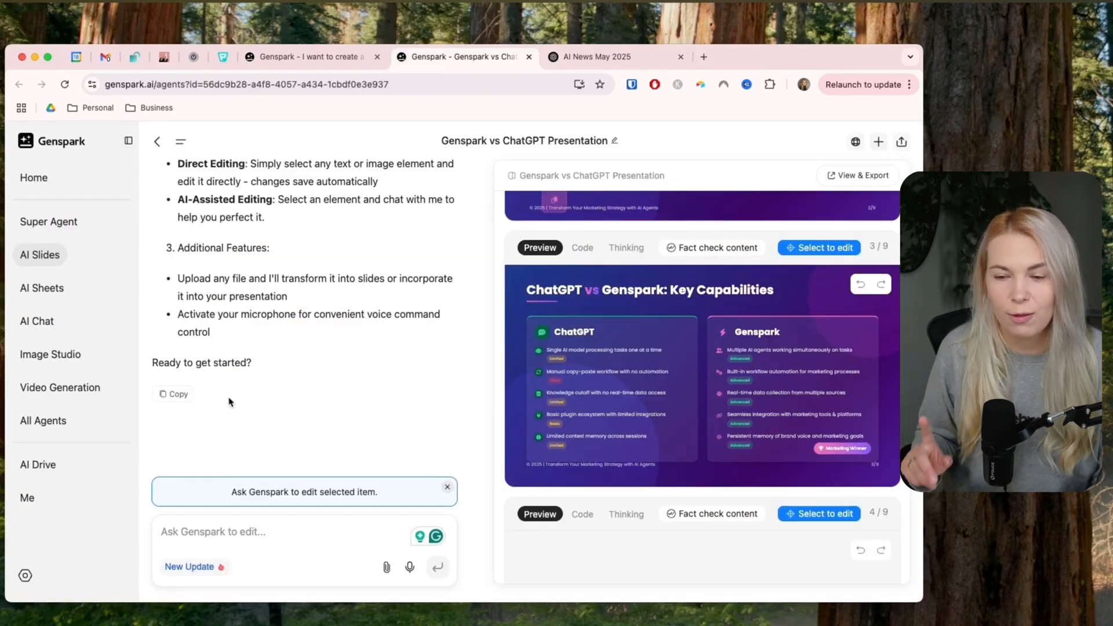
pyautogui.moveTo(199, 418)
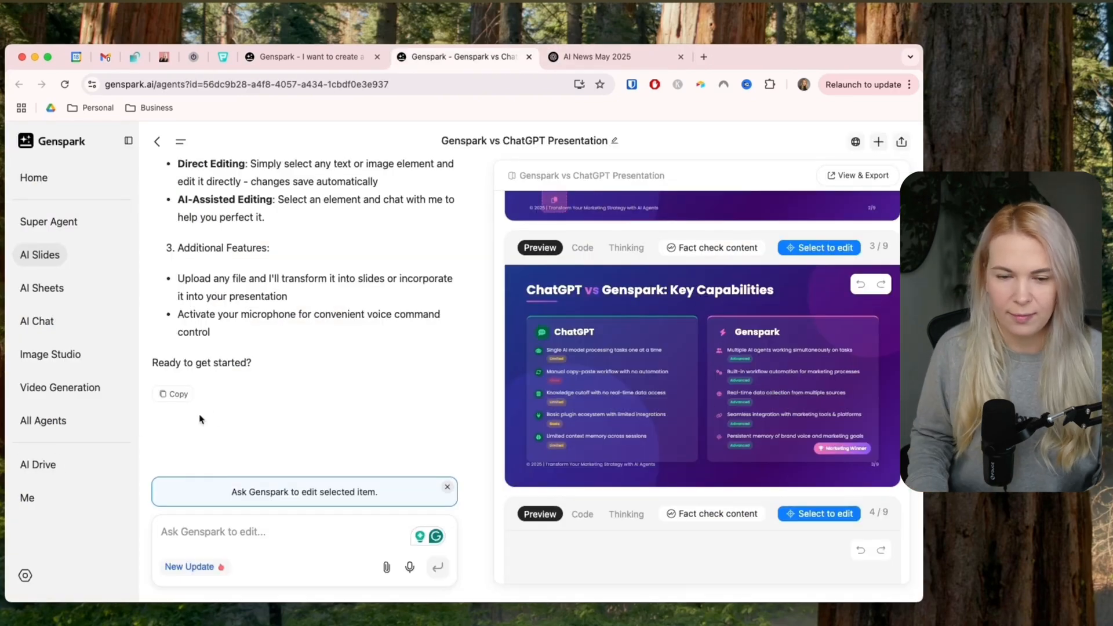
# Show My files in AI Drive with the youtube_thumbnails folder and edited image.
pyautogui.click(37, 464)
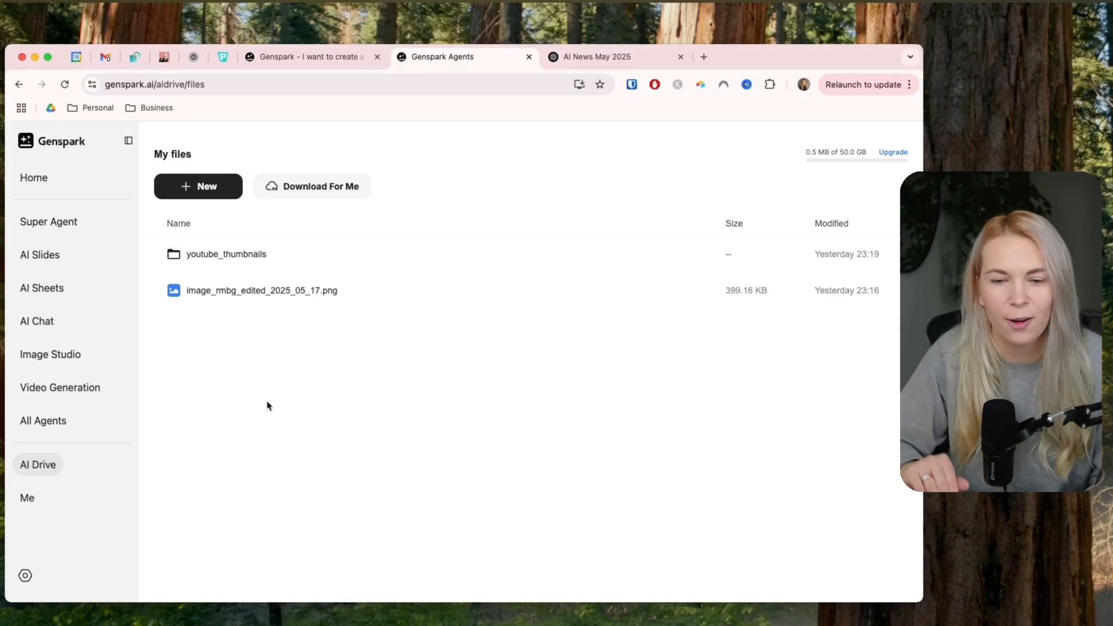
# Open the youtube_thumbnails folder listing ten hqdefault thumbnail images.
pyautogui.click(198, 186)
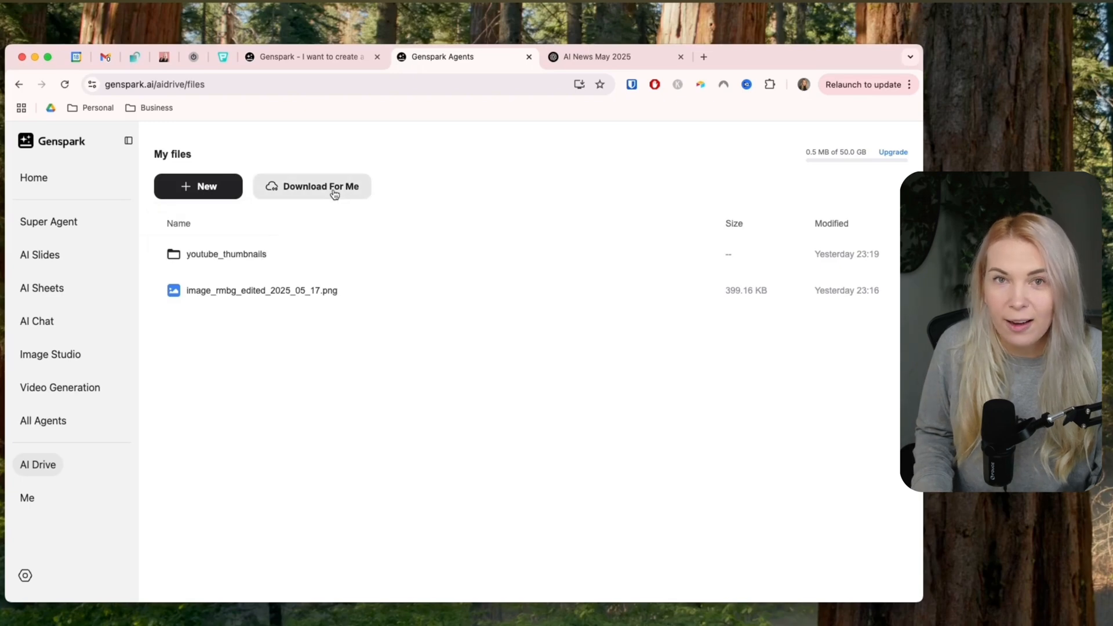
pyautogui.click(320, 185)
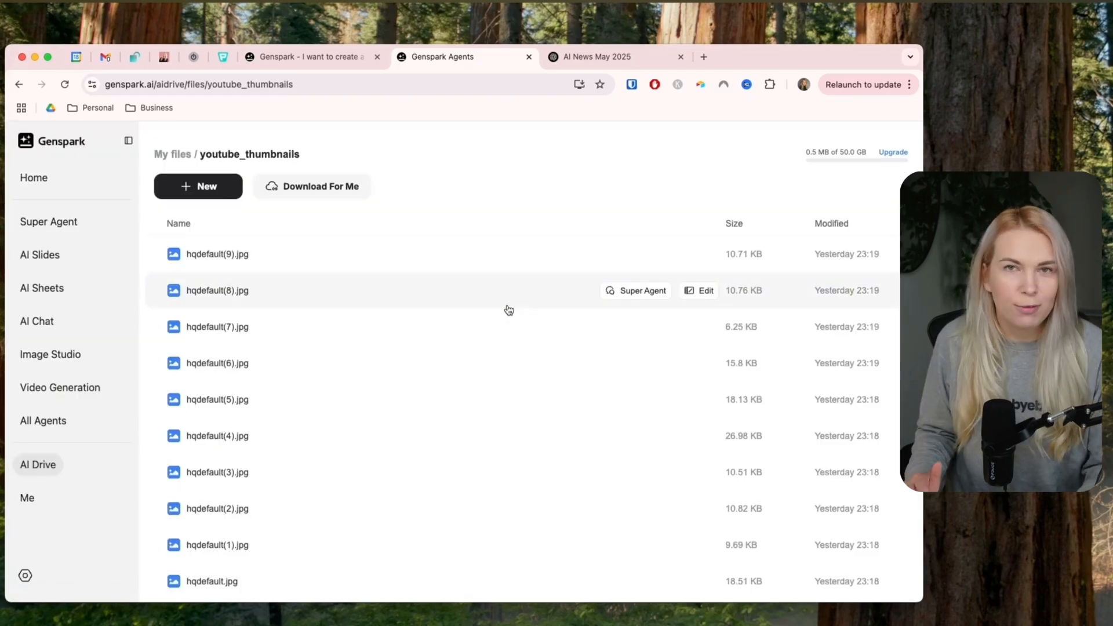
pyautogui.moveTo(402, 341)
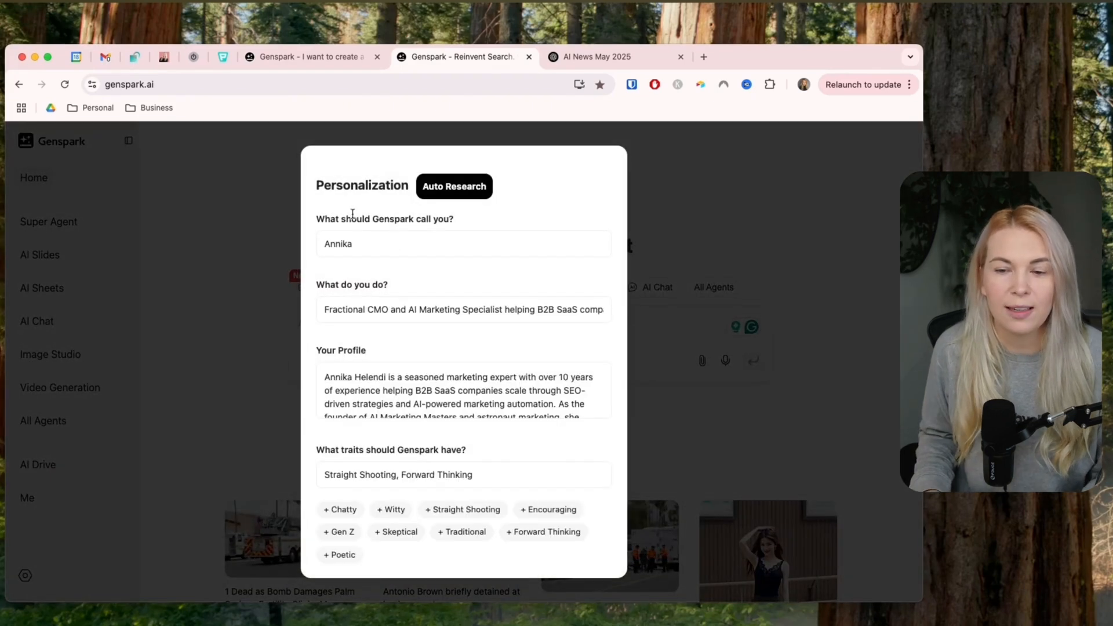
# Review the profile form down to Custom instructions, then switch to the Circle community tab.
pyautogui.scroll(-3)
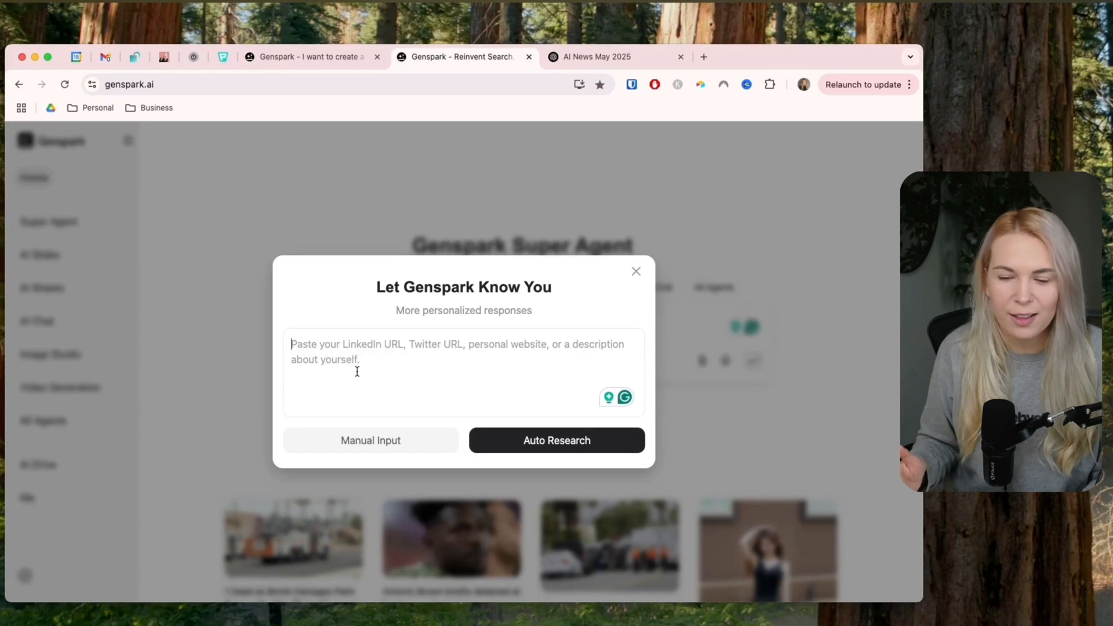
pyautogui.click(556, 441)
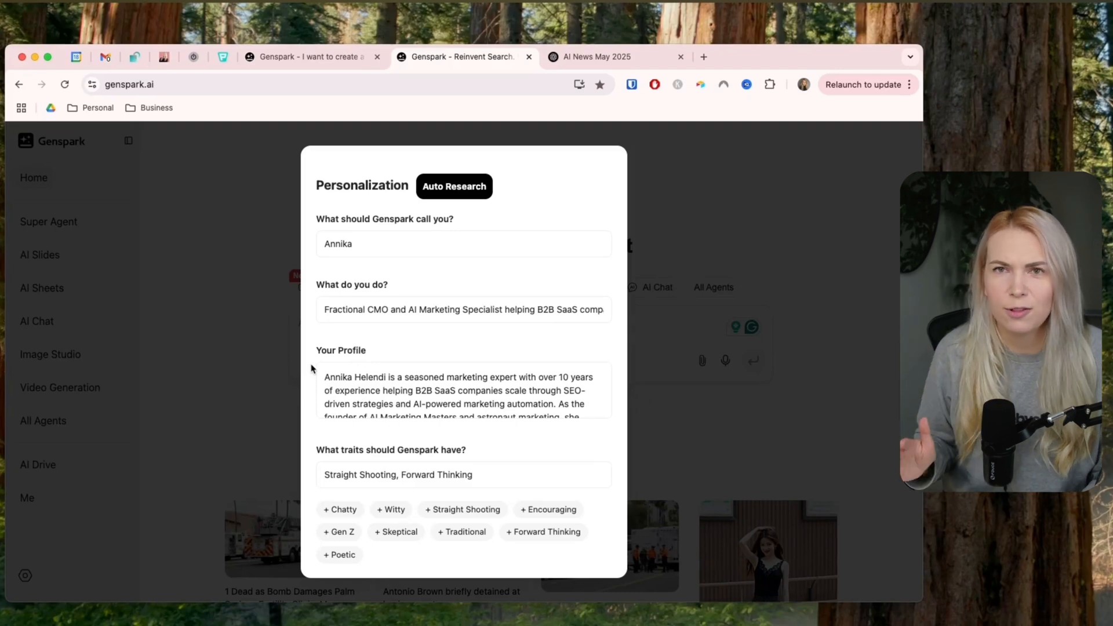
pyautogui.scroll(-3)
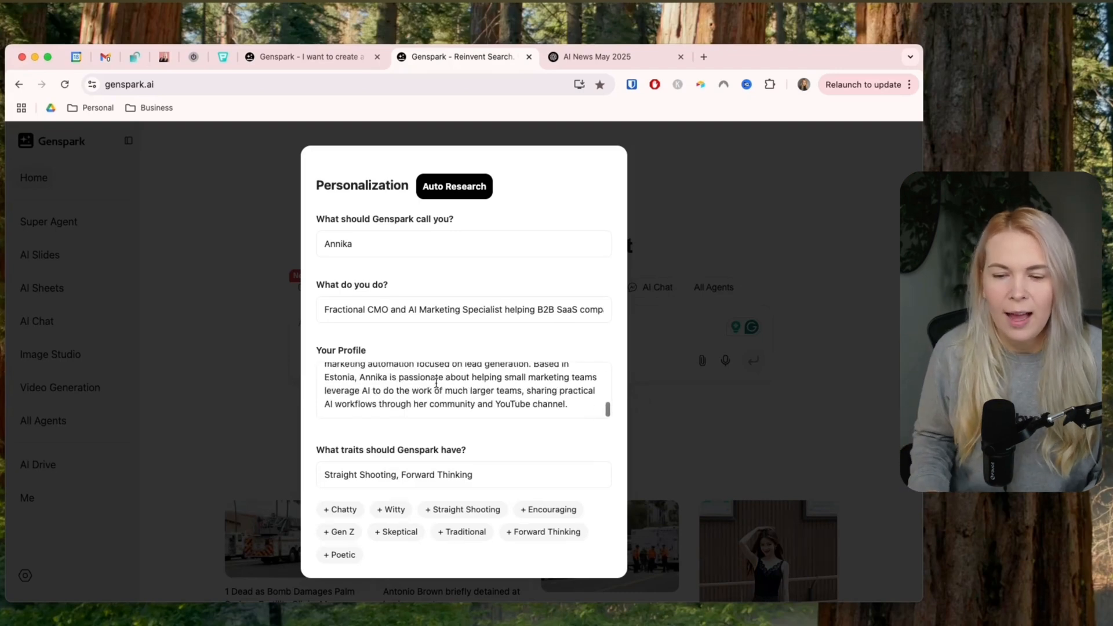
pyautogui.scroll(-3)
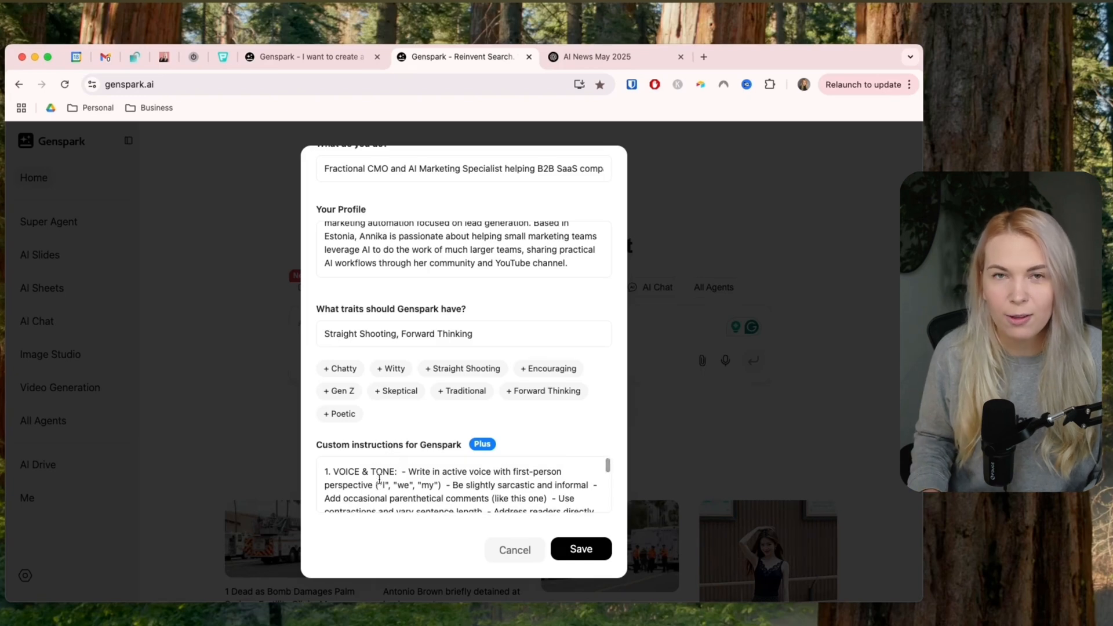
pyautogui.click(164, 57)
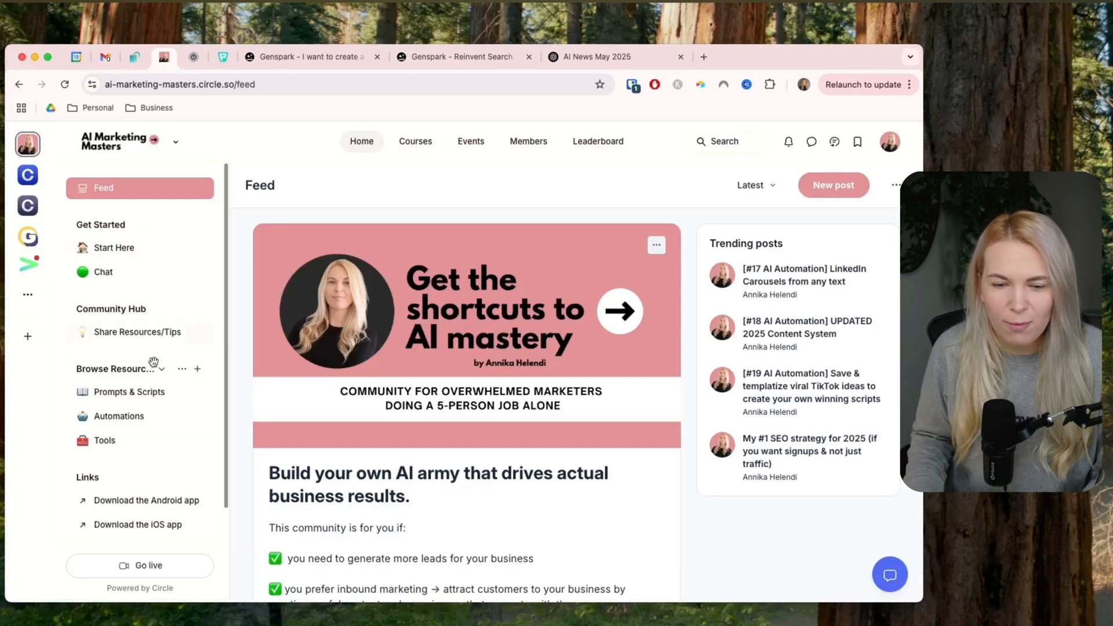
# View the 'Make AI outputs sound like a human' prompt in Prompts & Scripts, then save the Genspark personalization profile.
pyautogui.click(128, 392)
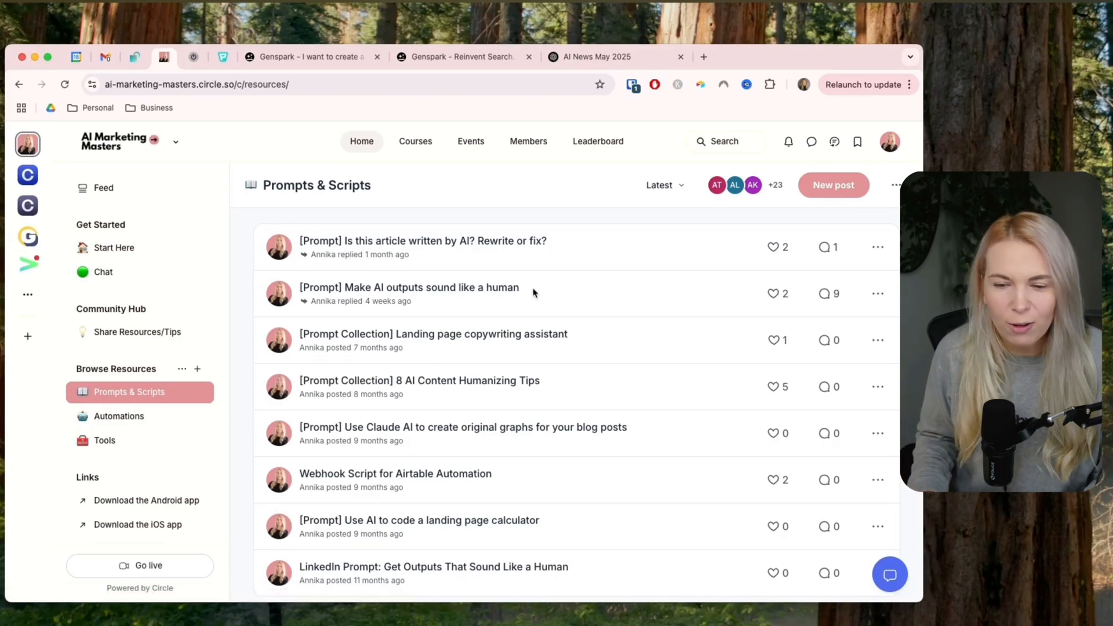
pyautogui.click(408, 287)
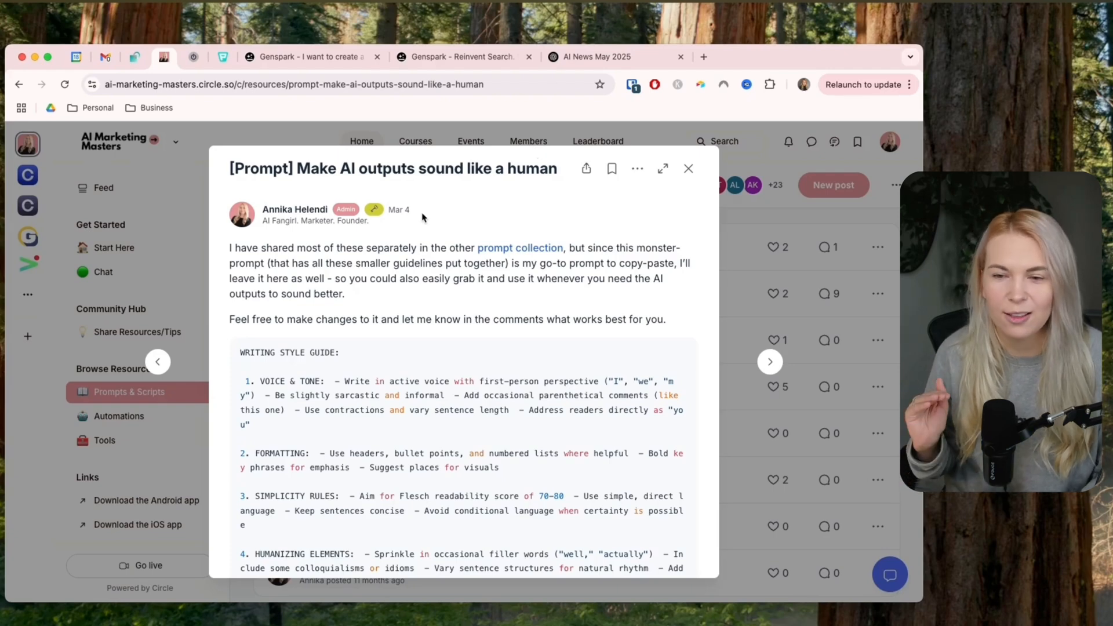
pyautogui.click(305, 57)
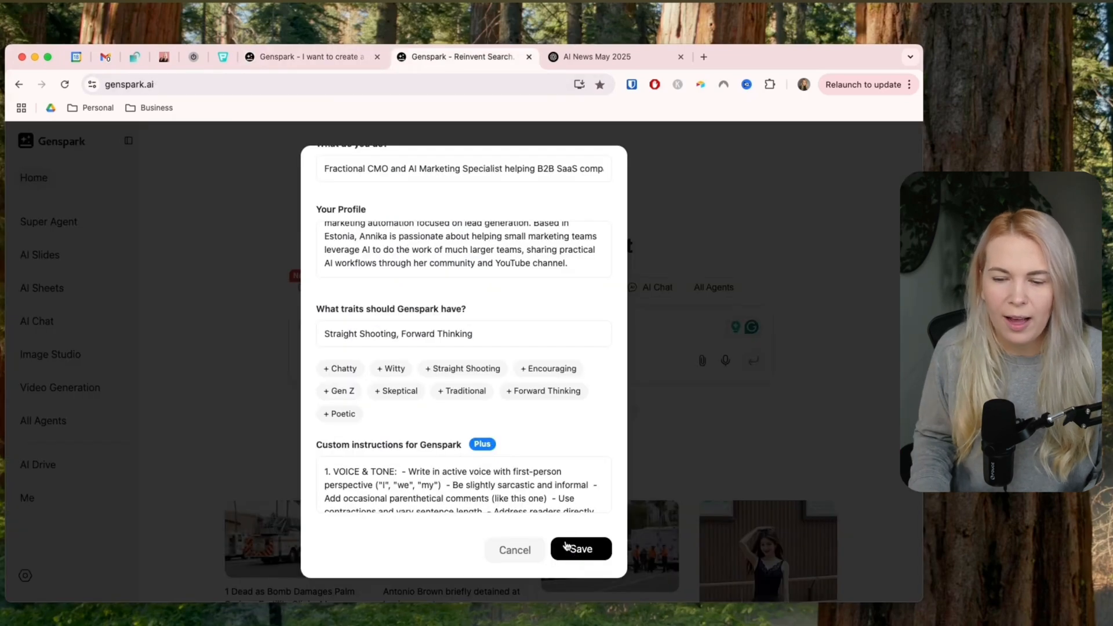
pyautogui.click(580, 550)
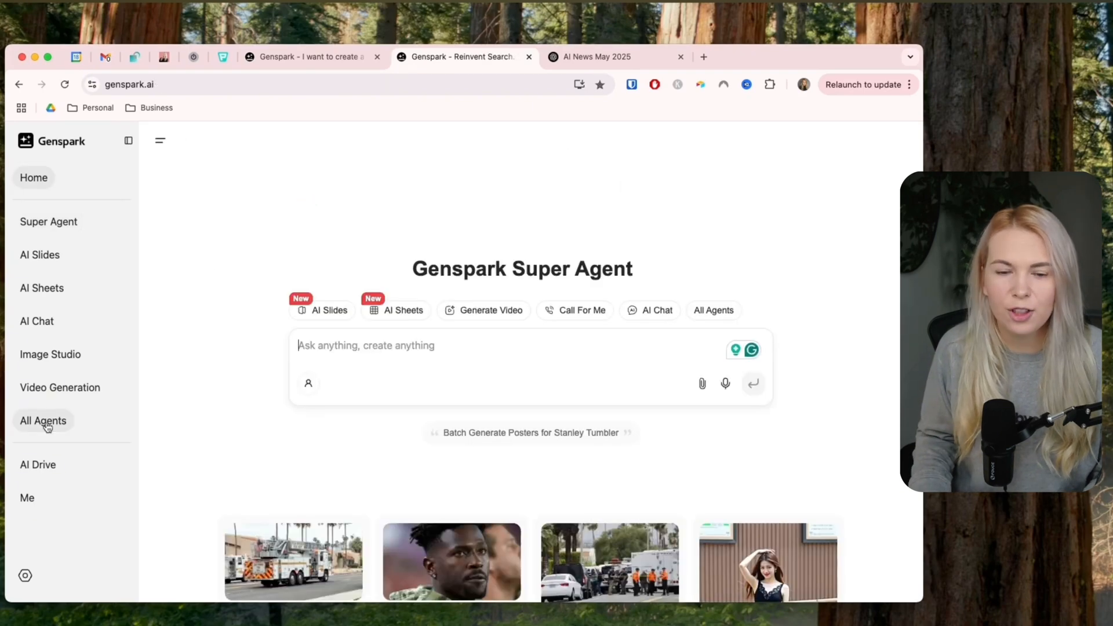
# Browse the All Agents catalogue including Call For Me, then switch to the AI News May 2025 ChatGPT tab.
pyautogui.click(43, 420)
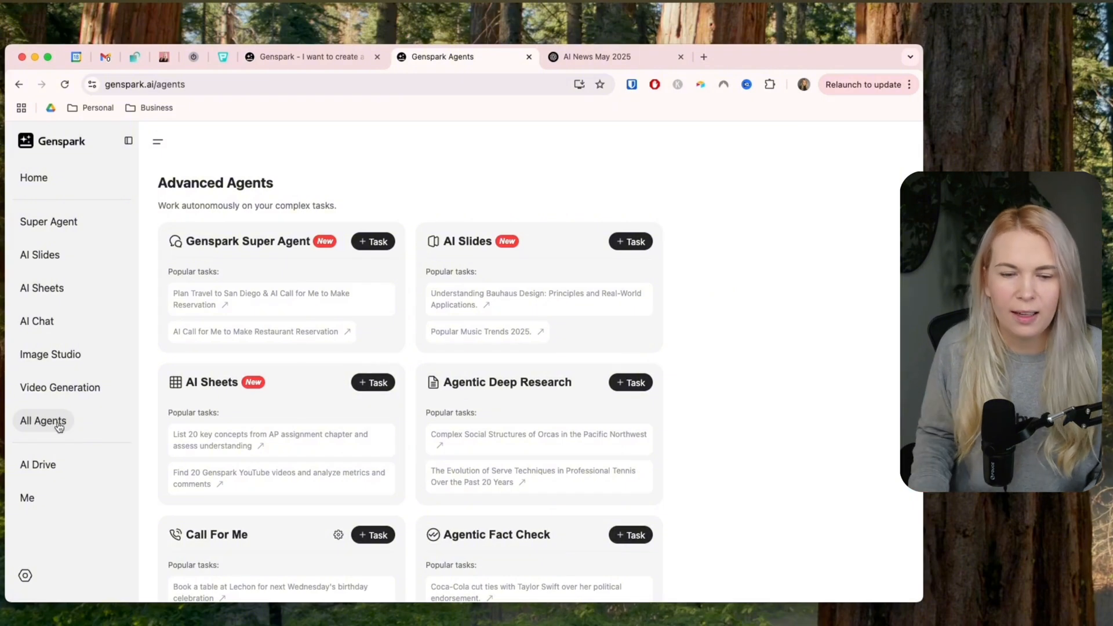
pyautogui.scroll(-3)
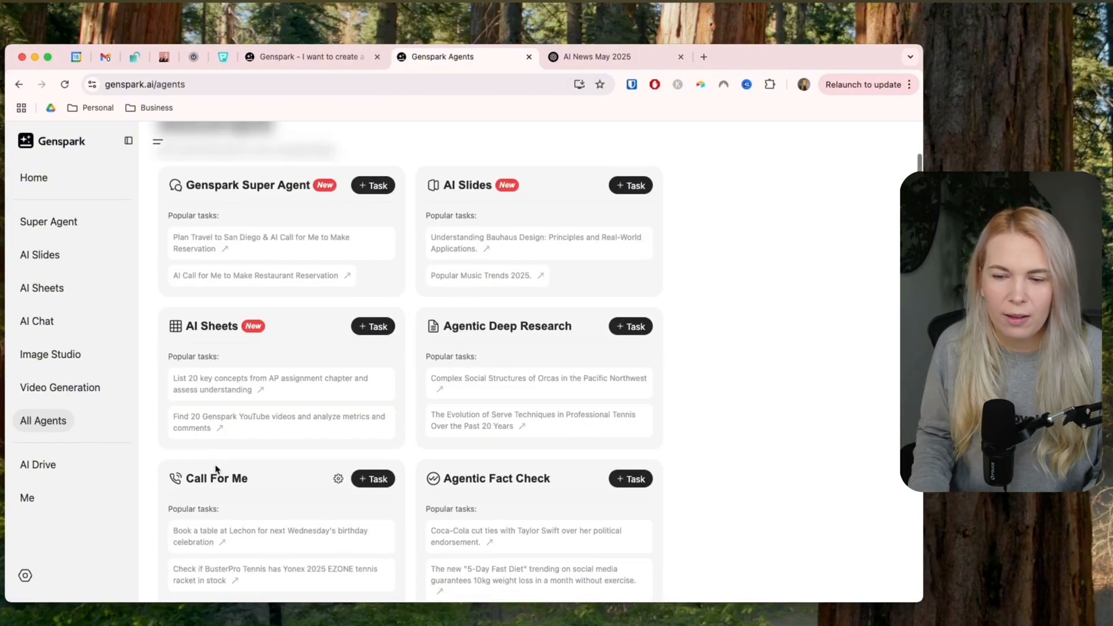
pyautogui.scroll(-3)
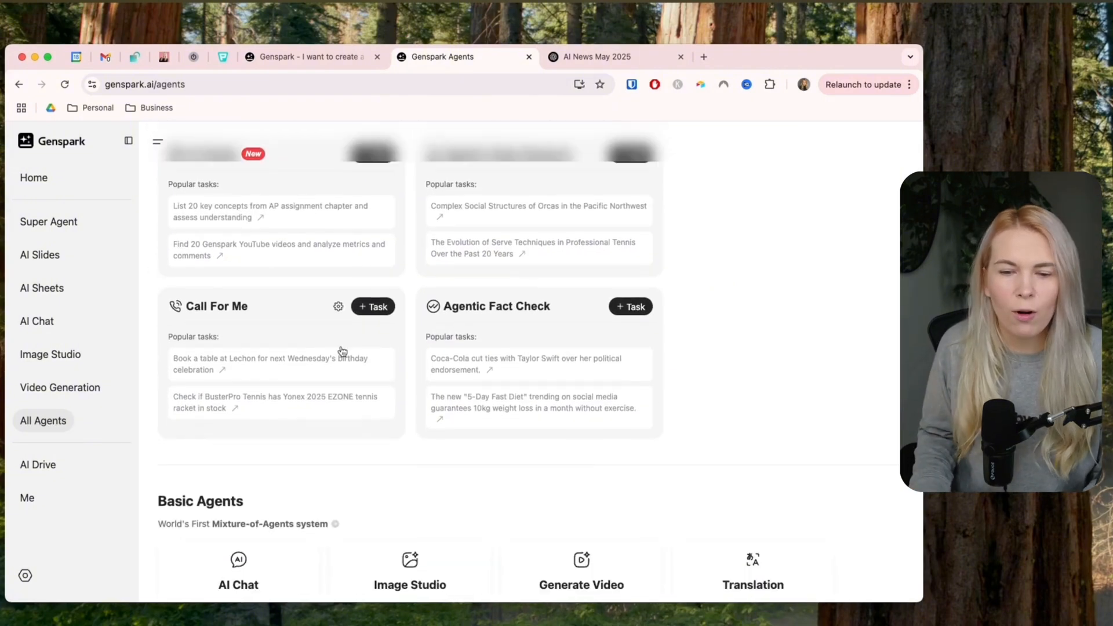
pyautogui.moveTo(338, 323)
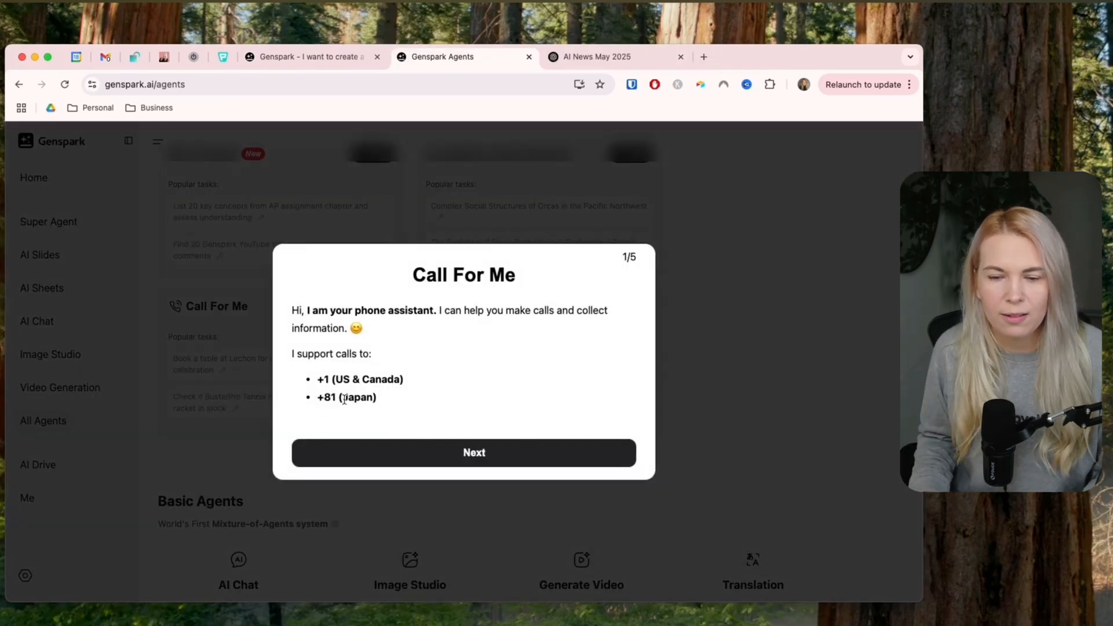
pyautogui.moveTo(537, 396)
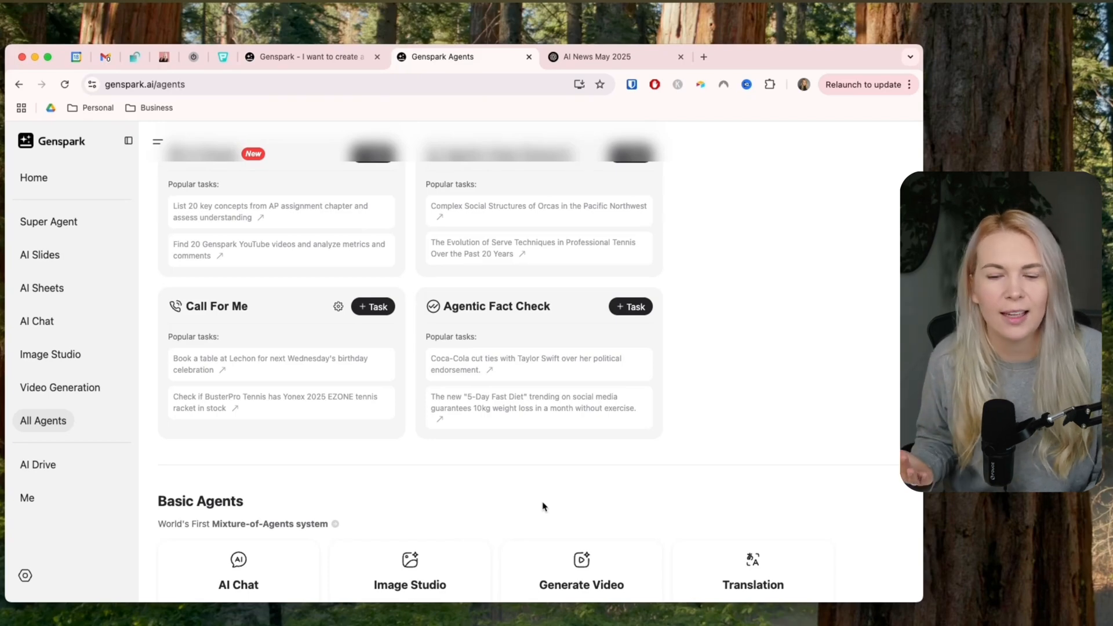
pyautogui.scroll(-3)
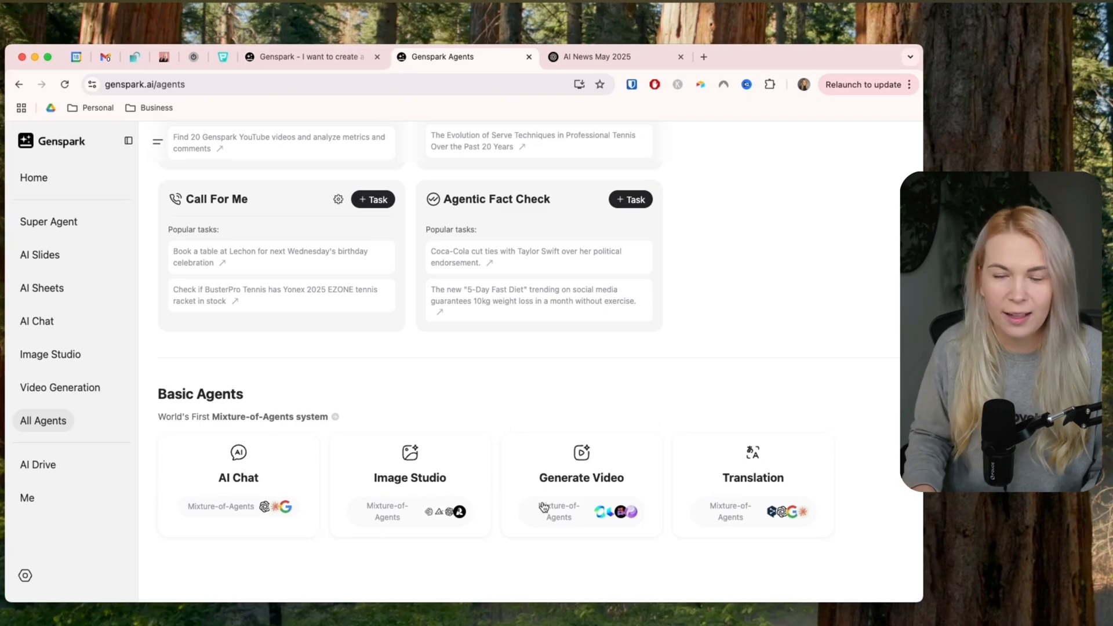
pyautogui.click(596, 57)
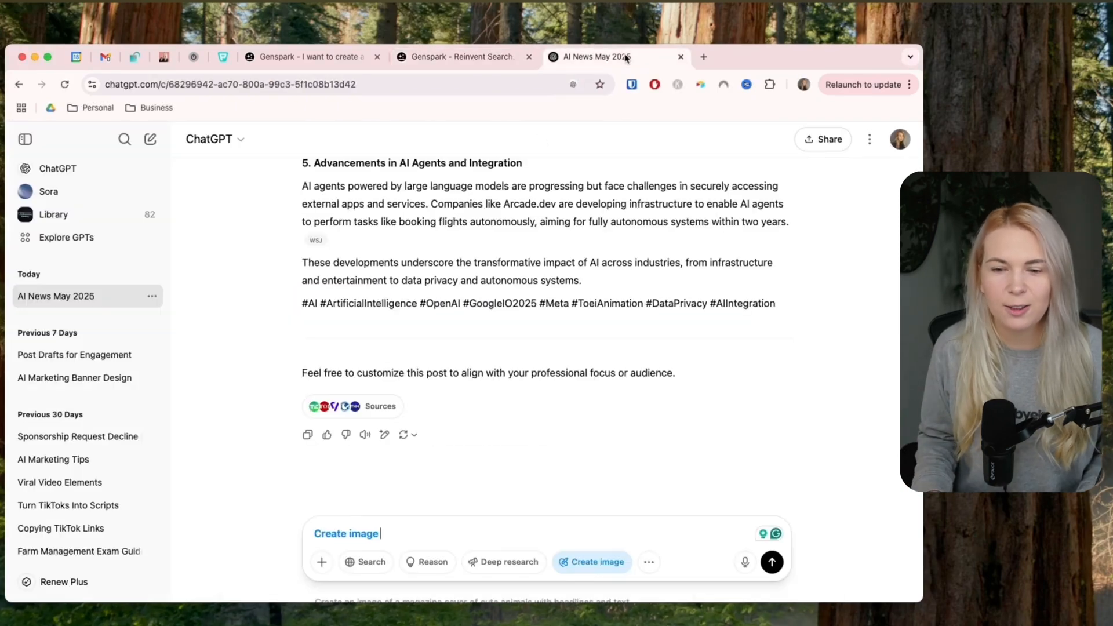